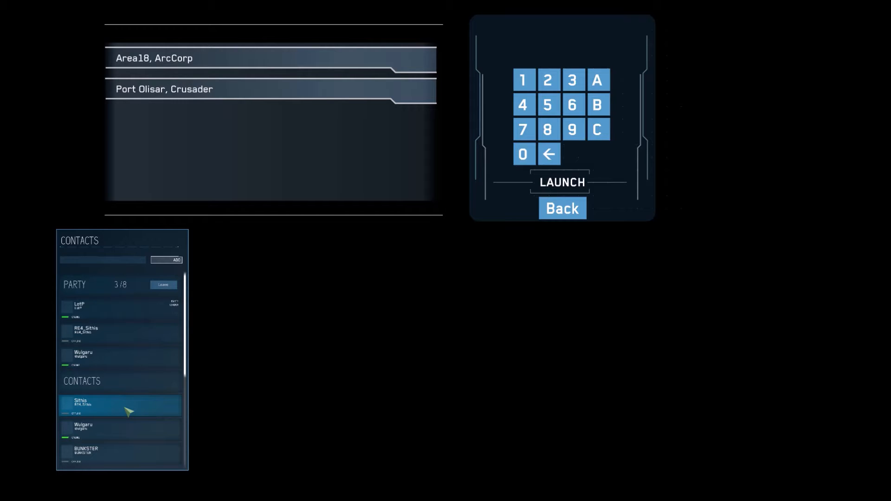
# Kick the last party member, leaving two of eight, then re-invite that contact
pyautogui.scroll(-3)
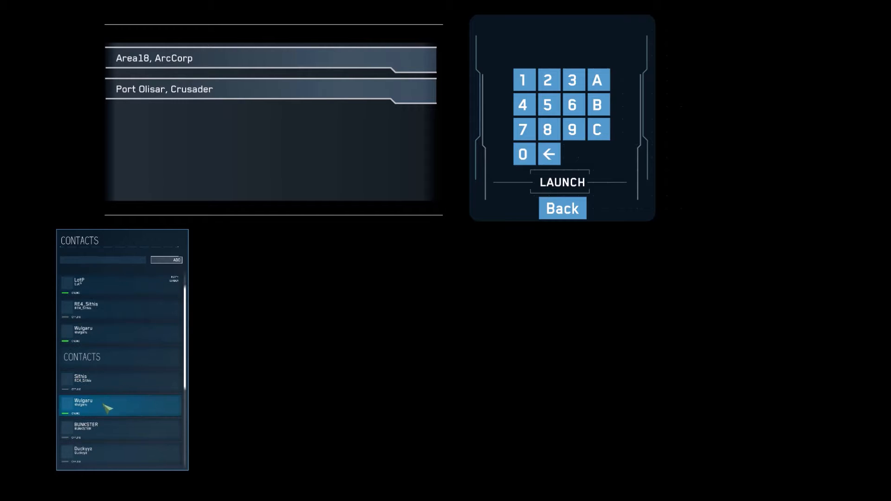
pyautogui.scroll(-3)
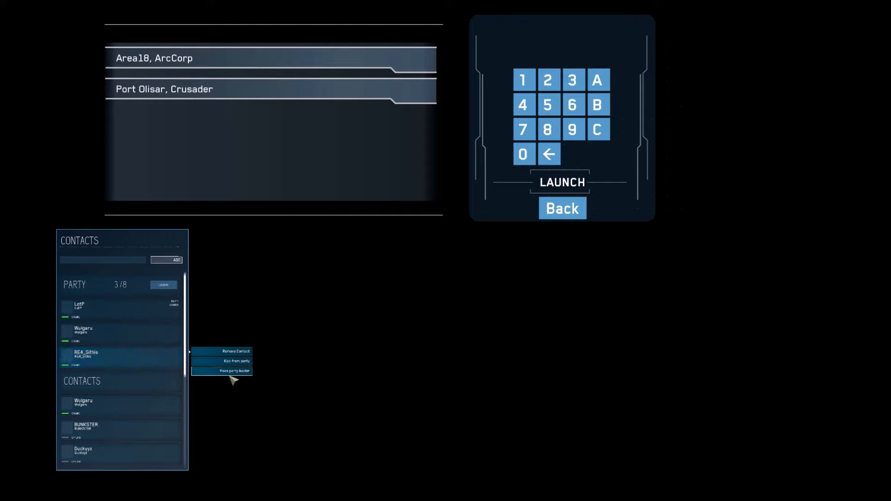
pyautogui.moveTo(236, 372)
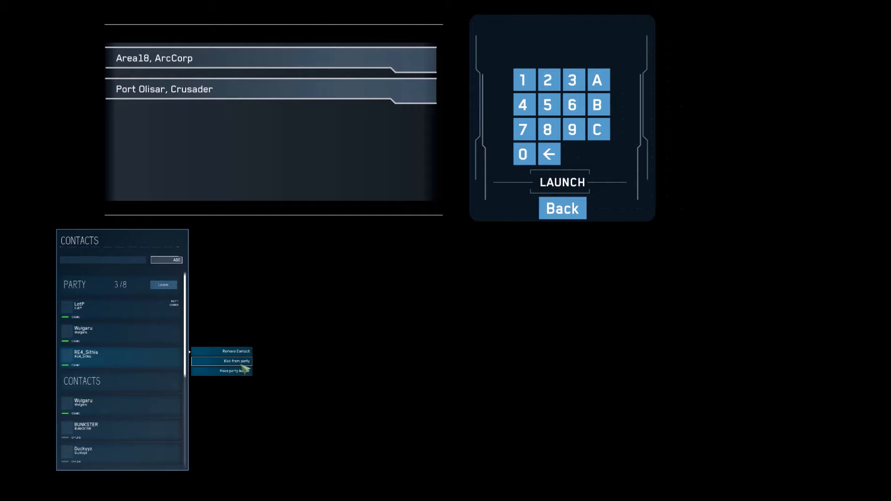
pyautogui.click(228, 361)
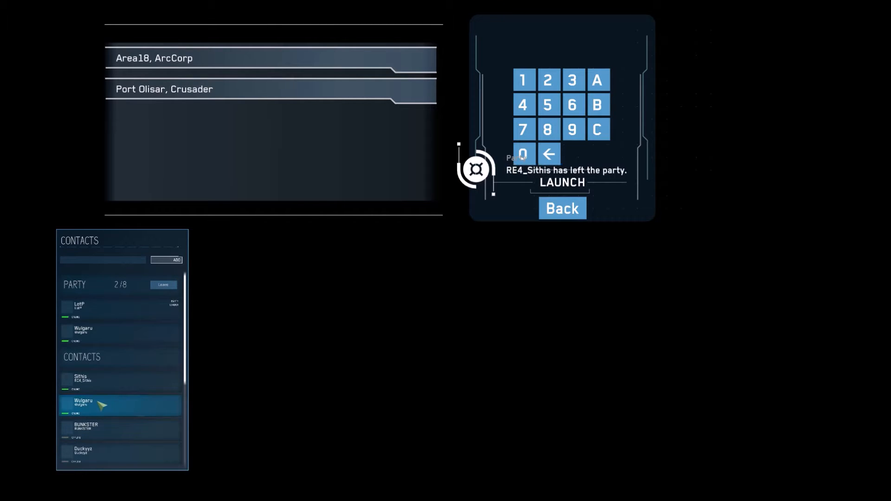
pyautogui.rightClick(120, 380)
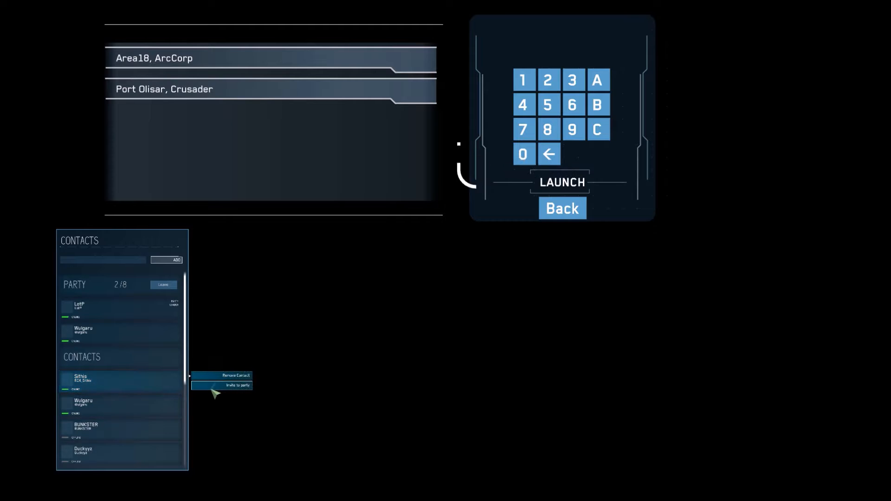
pyautogui.click(230, 385)
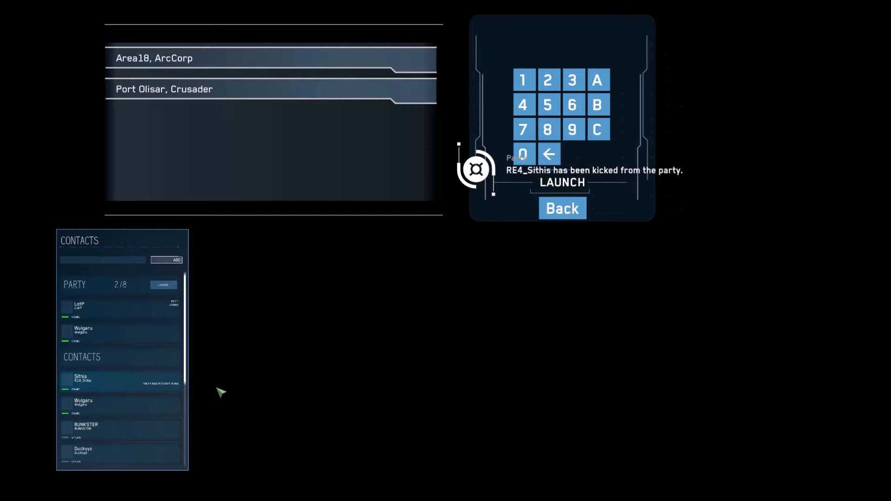
pyautogui.moveTo(238, 397)
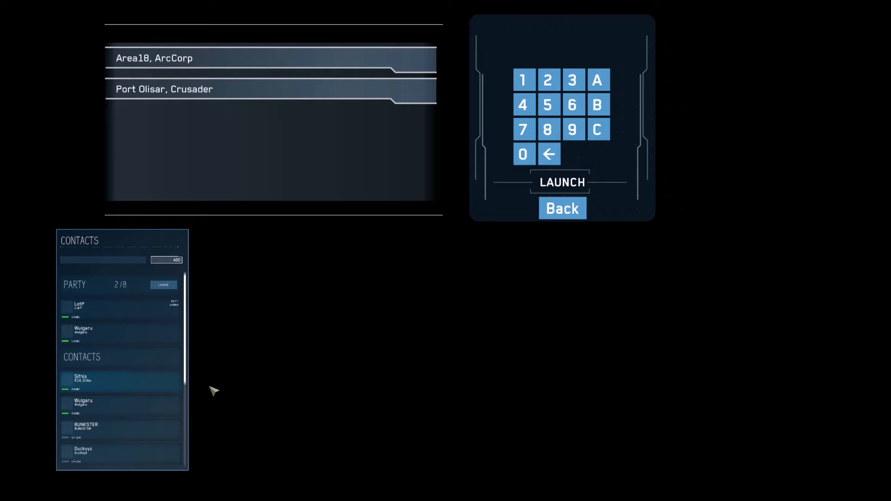
pyautogui.moveTo(121, 429)
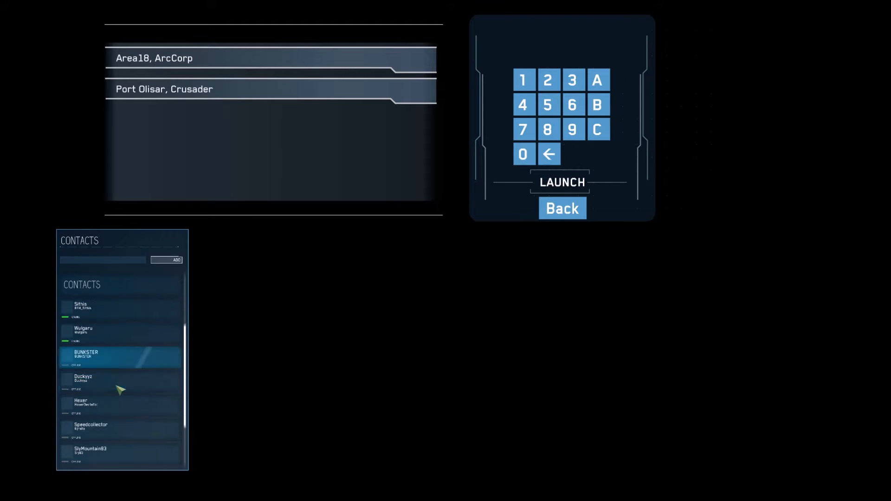
# Scroll to the bottom of the Contacts list while the invited player rejoins, making three of eight
pyautogui.scroll(-3)
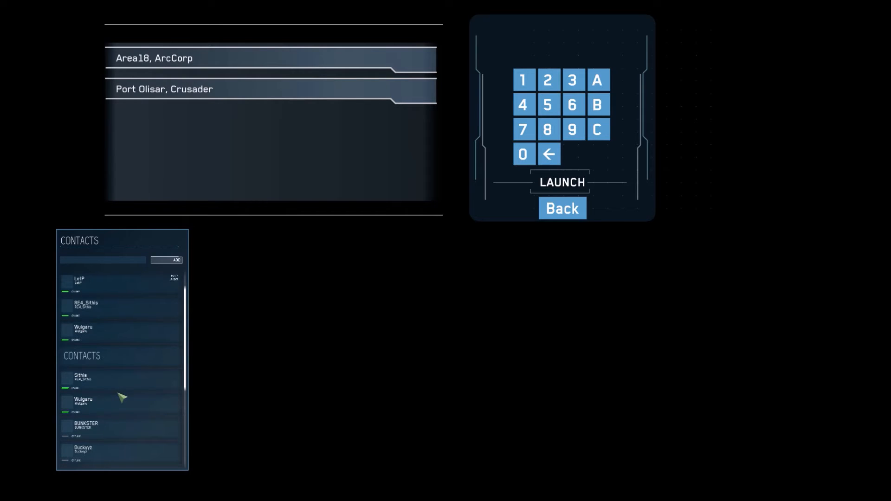
pyautogui.scroll(-3)
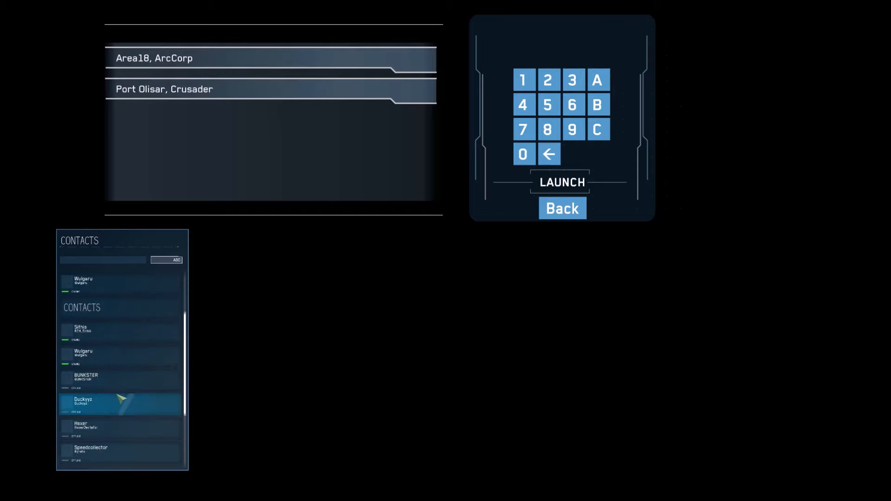
pyautogui.scroll(-3)
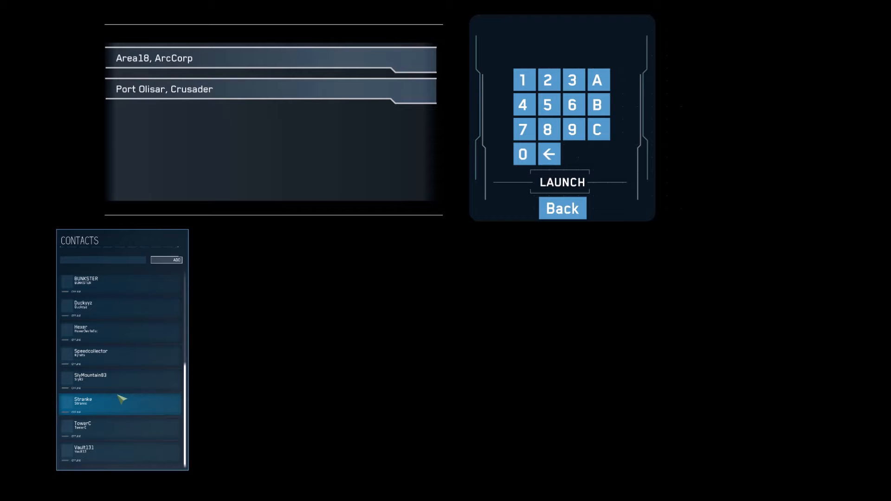
pyautogui.click(114, 453)
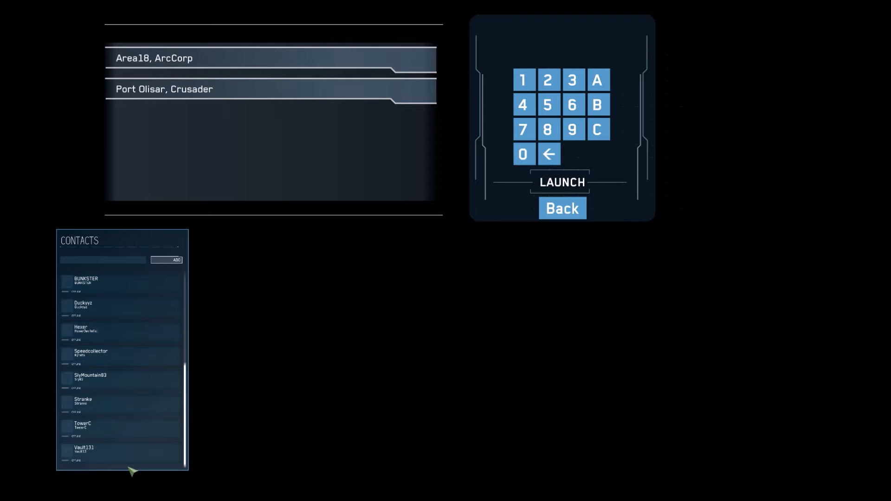
pyautogui.click(114, 451)
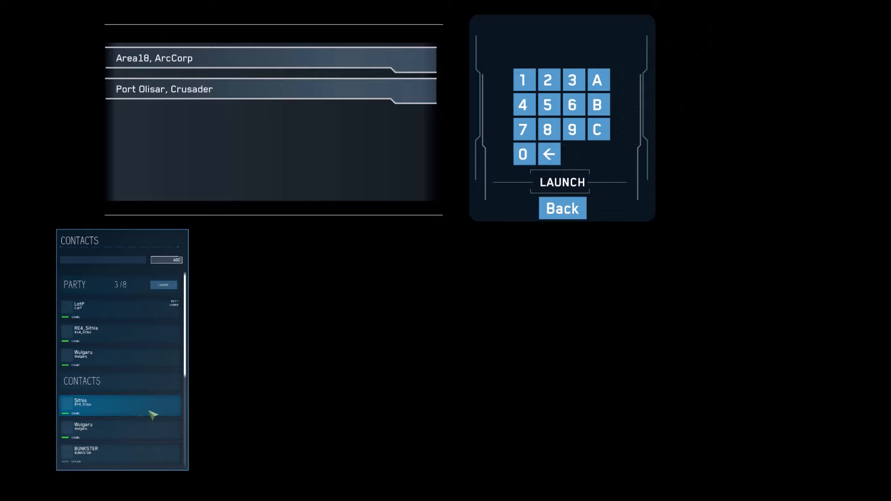
pyautogui.scroll(-3)
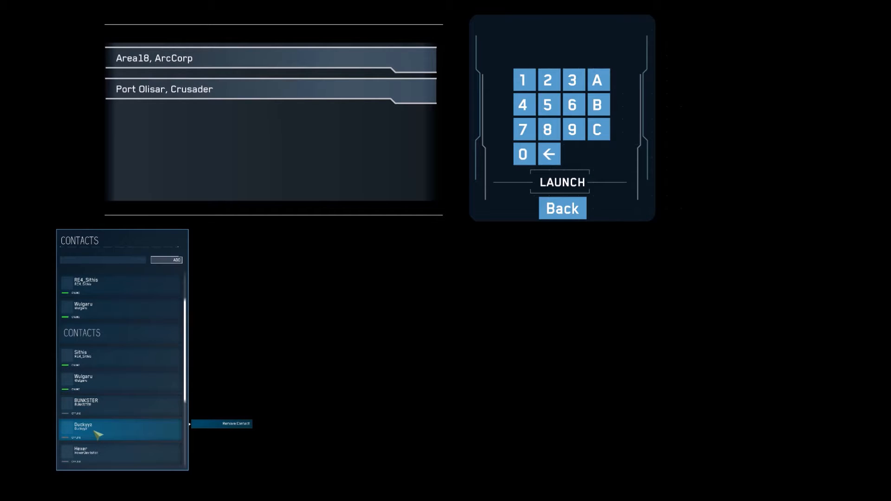
pyautogui.scroll(-3)
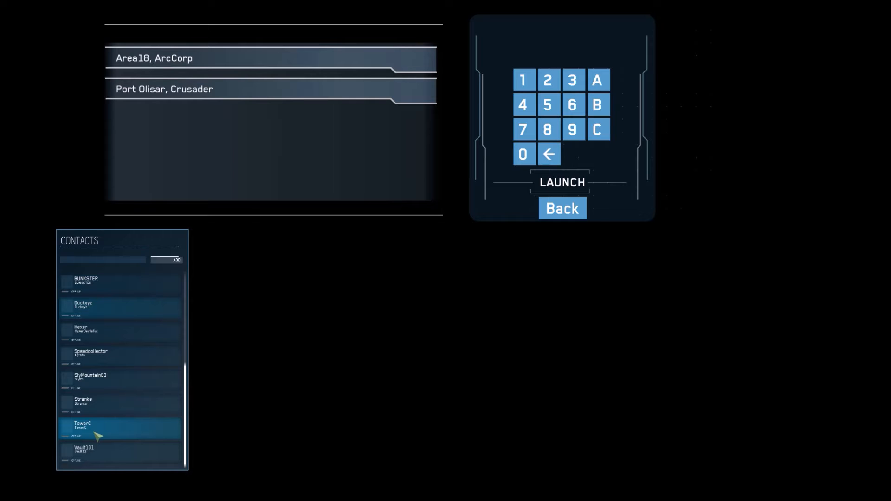
pyautogui.moveTo(98, 444)
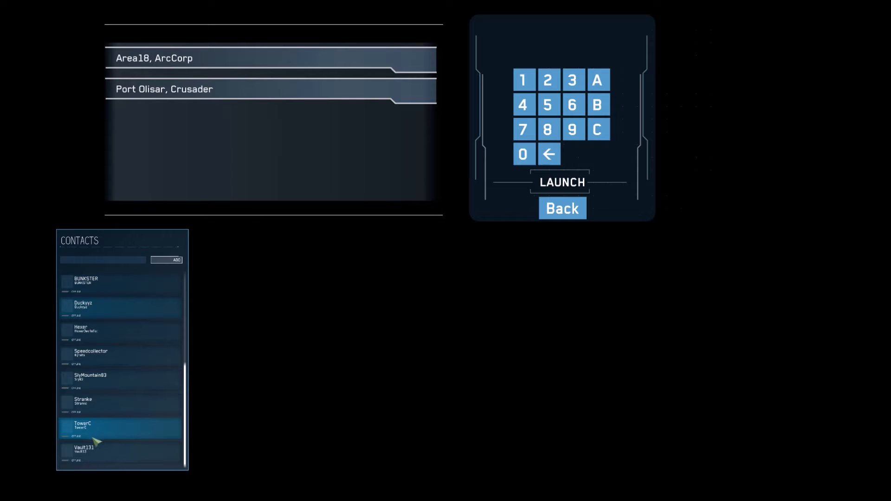
pyautogui.click(121, 453)
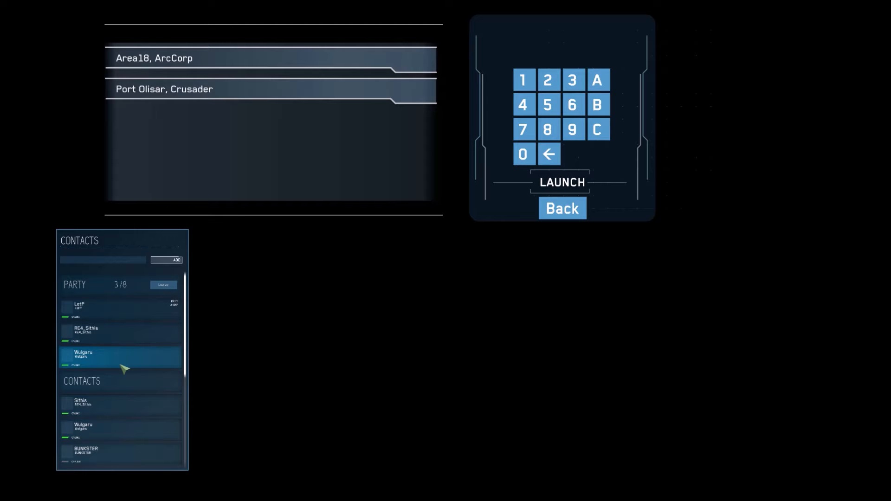
# Scroll the destination list to reveal Quick join on Port Olisar, Crusader
pyautogui.scroll(-3)
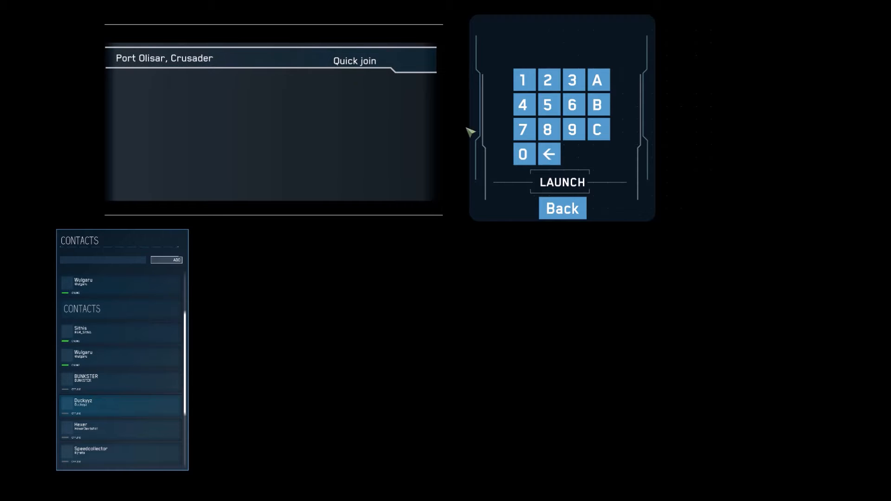
# Quick join Port Olisar, Crusader and load into the armistice zone
pyautogui.click(560, 182)
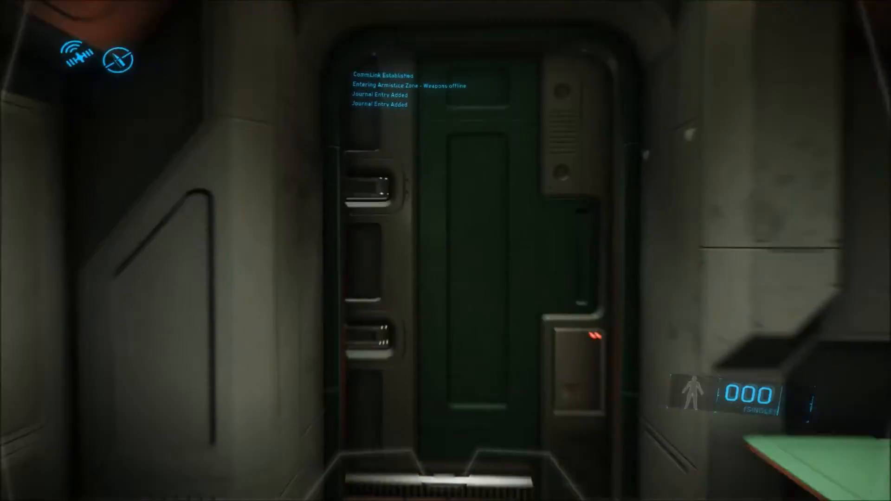
# Walk forward in the EZ Hab deck 3 corridor and bring up the mobiGlas
pyautogui.press('w')
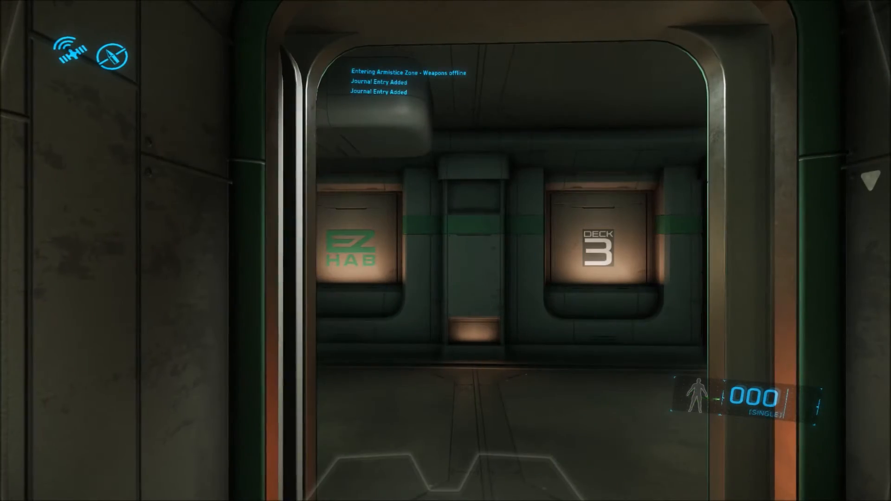
pyautogui.press('f1')
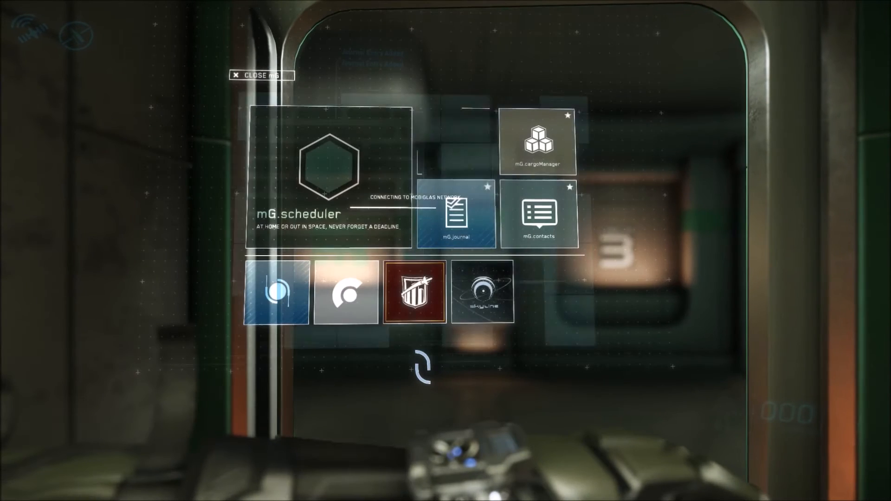
# Put away the mobiGlas using CLOSE mG
pyautogui.click(261, 76)
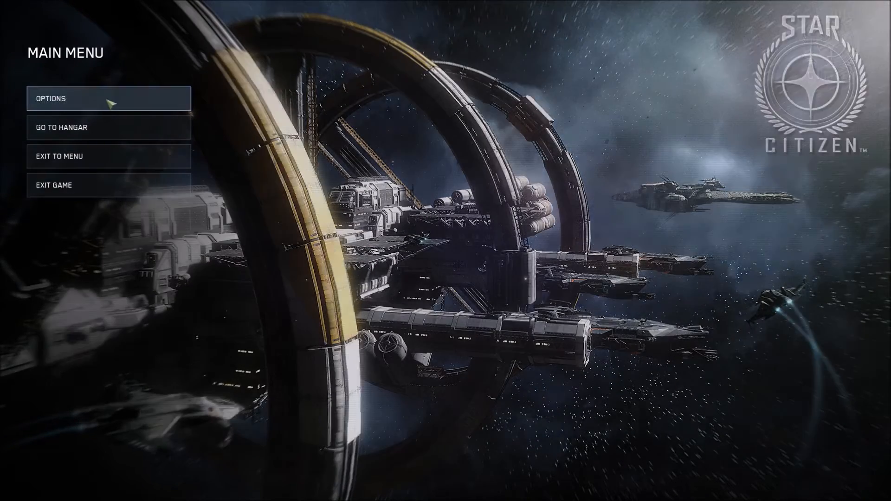
pyautogui.click(108, 99)
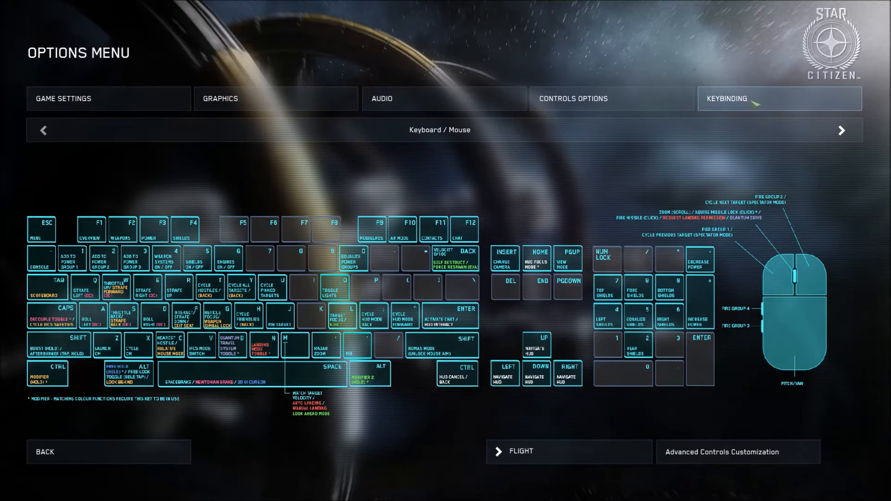
pyautogui.moveTo(747, 106)
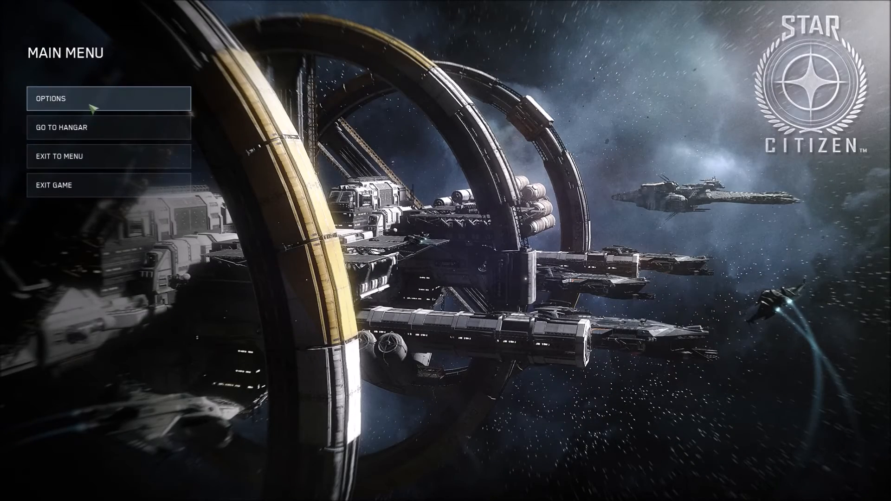
# Reopen OPTIONS, view GAME SETTINGS, then go back toward the game
pyautogui.click(51, 98)
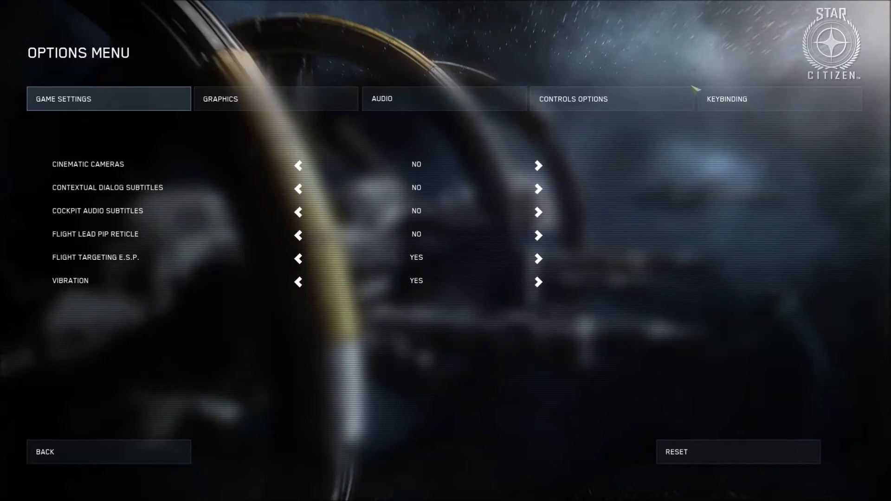
pyautogui.click(726, 98)
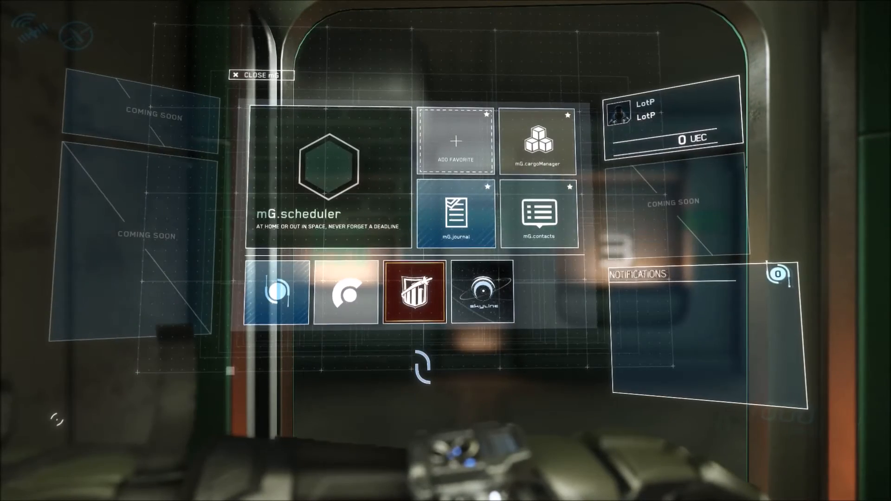
pyautogui.click(259, 75)
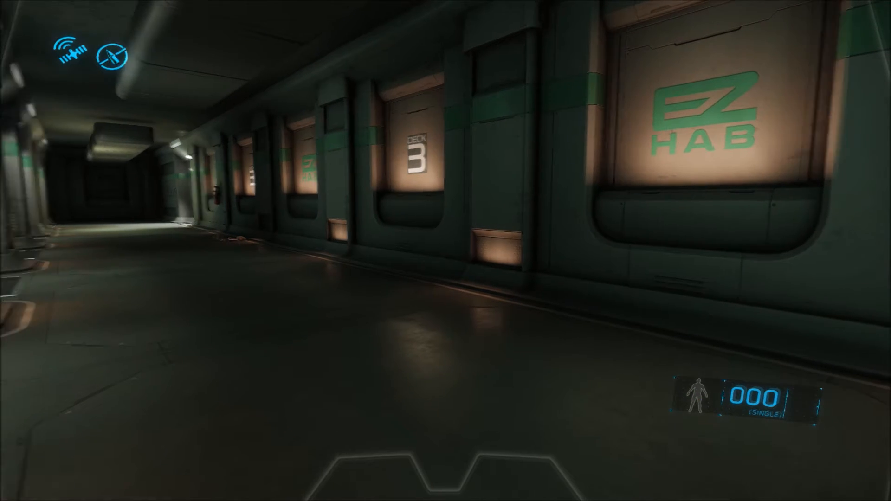
pyautogui.moveTo(446, 251)
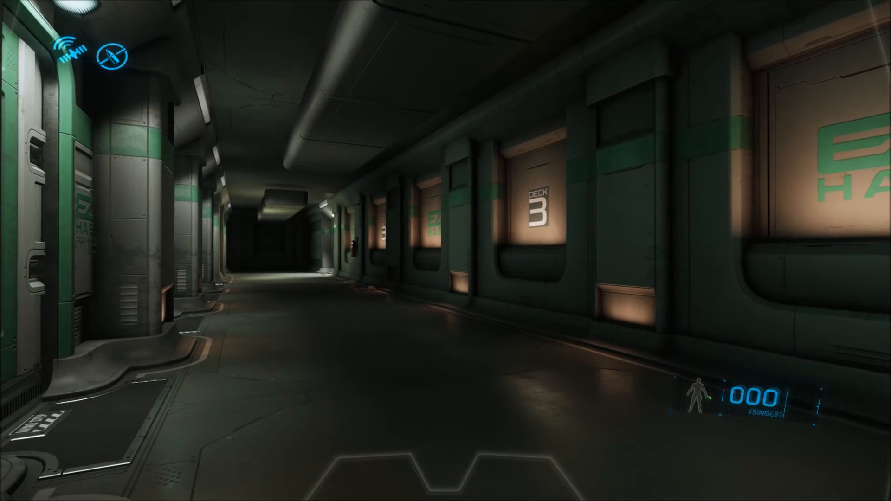
pyautogui.press('f1')
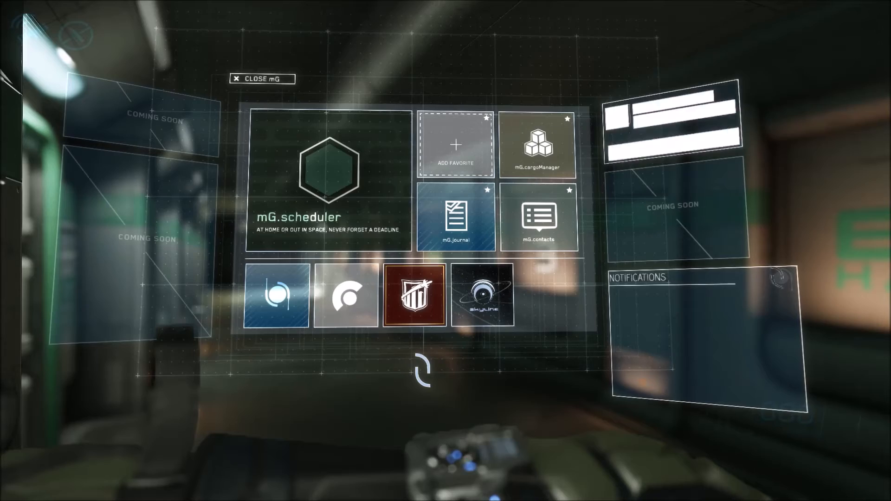
# Exit the level to the main menu, confirming Yes in the Exit to Main Menu dialog
pyautogui.click(262, 79)
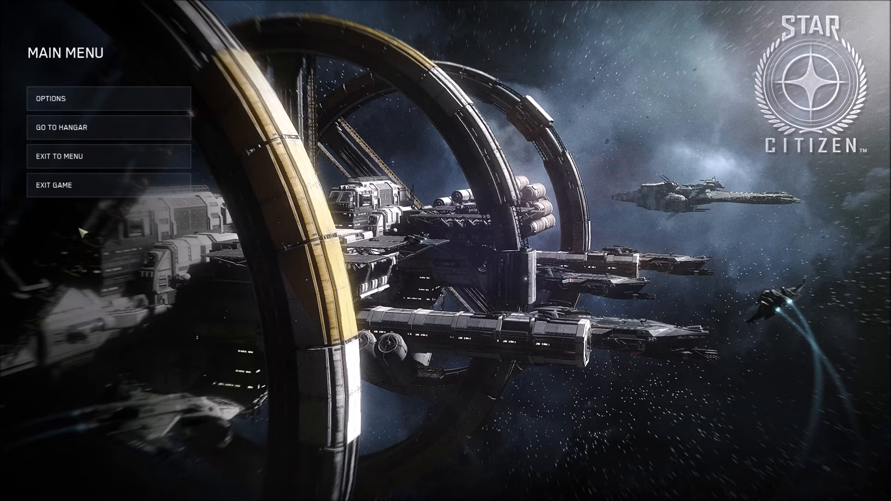
pyautogui.click(59, 157)
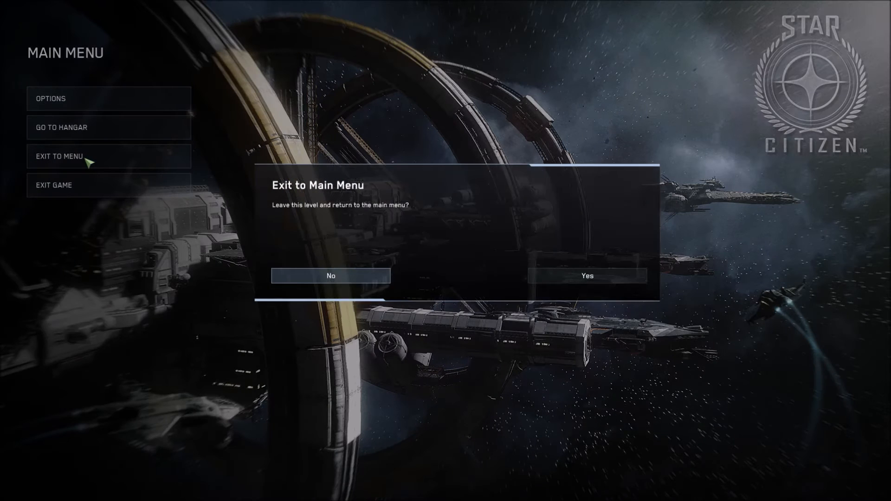
pyautogui.click(587, 276)
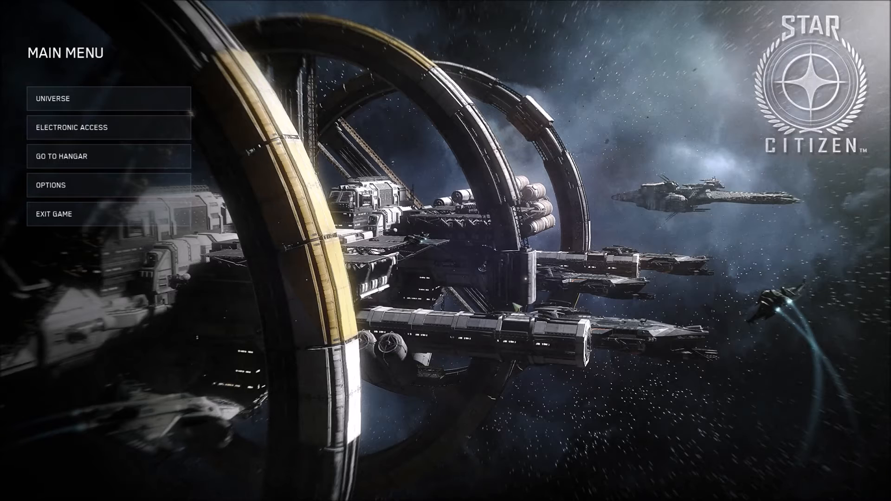
pyautogui.moveTo(135, 119)
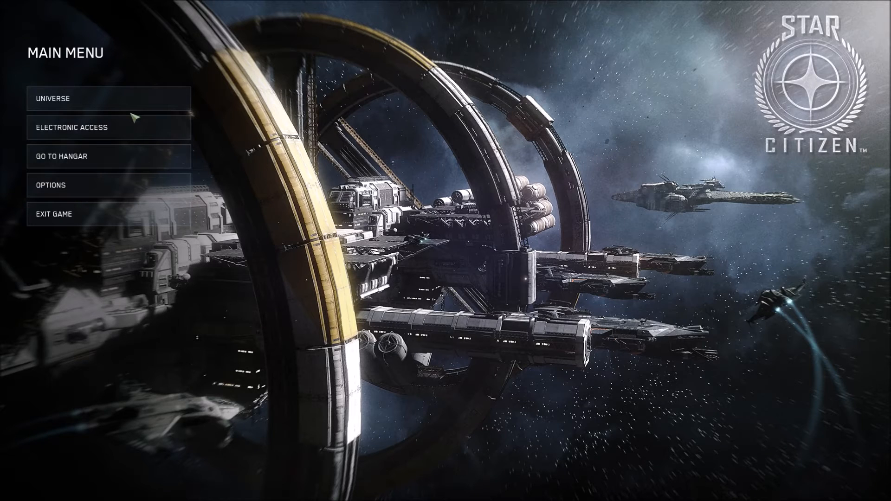
# Visit UNIVERSE and back out, then go to the hangar and confirm Yes
pyautogui.click(72, 127)
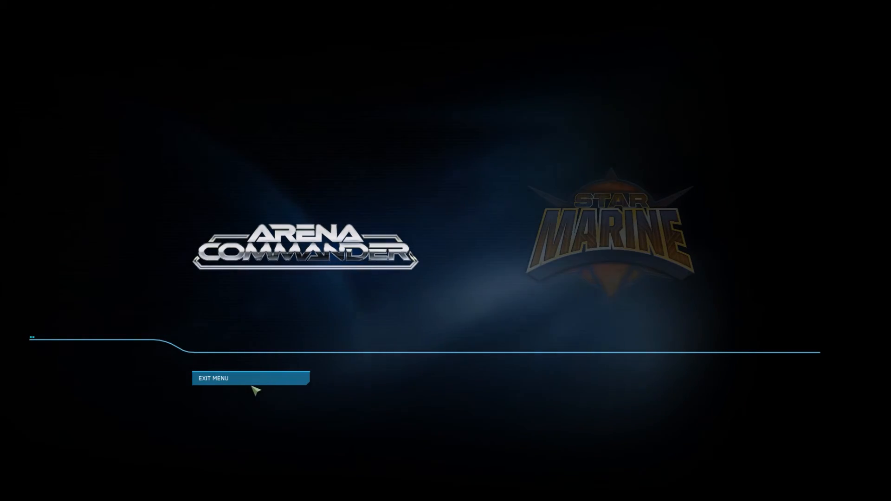
pyautogui.click(250, 378)
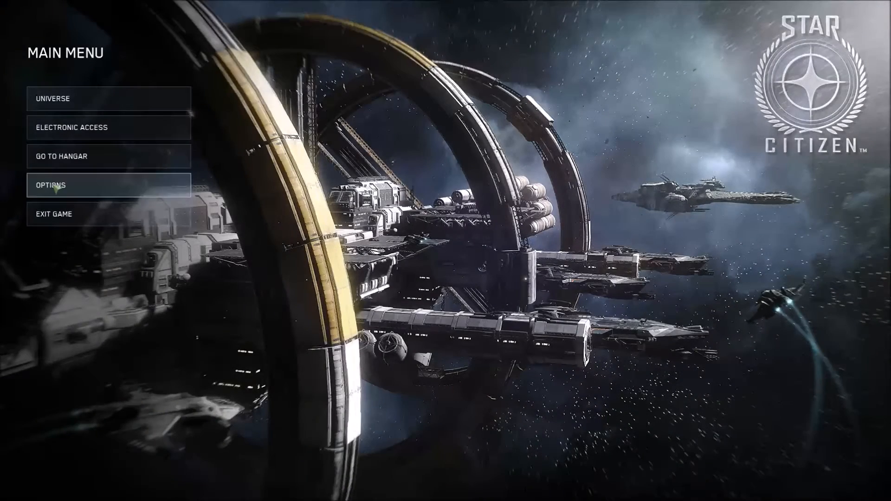
pyautogui.click(108, 156)
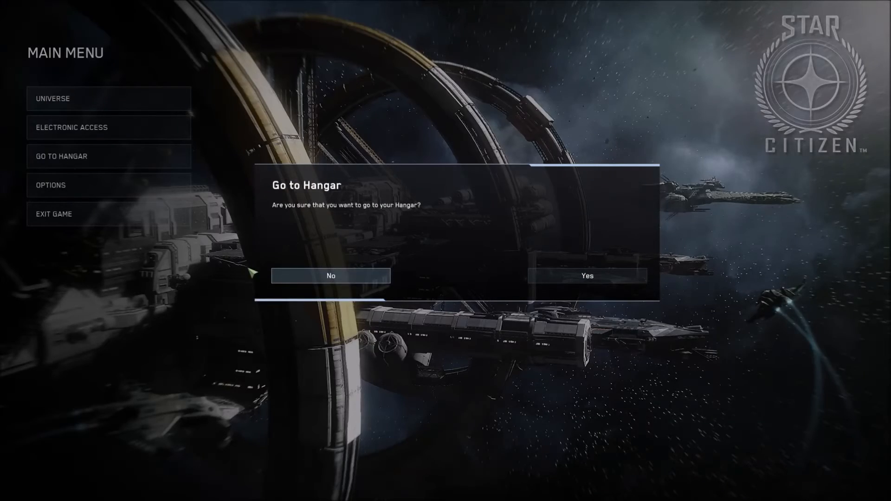
pyautogui.click(330, 275)
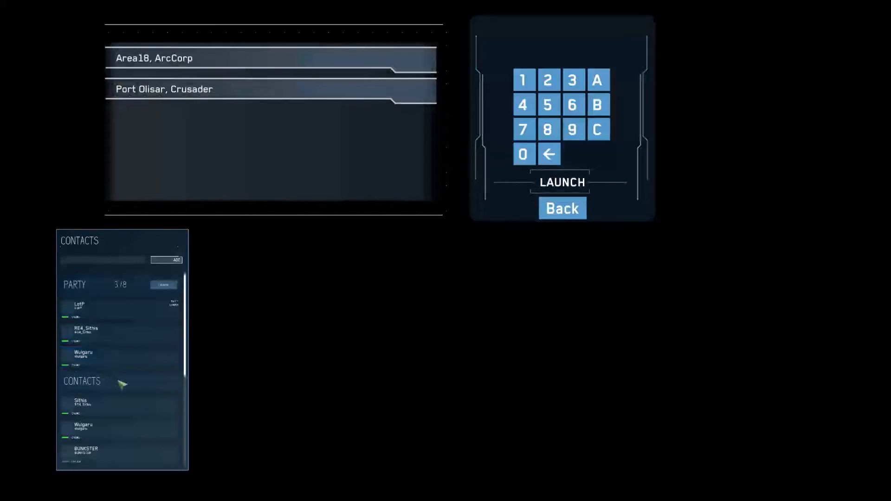
# Open the universe server list and find the full 24/24 Port Olisar instance with RE4_Sithis
pyautogui.scroll(-3)
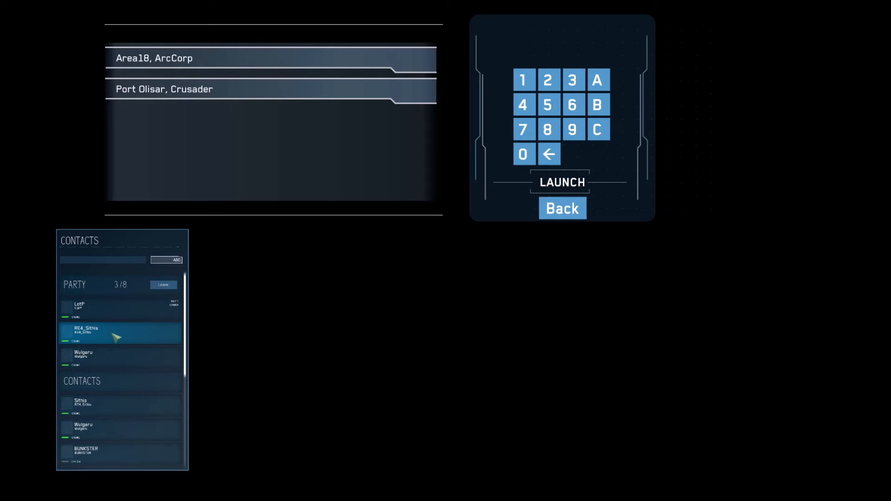
pyautogui.scroll(-3)
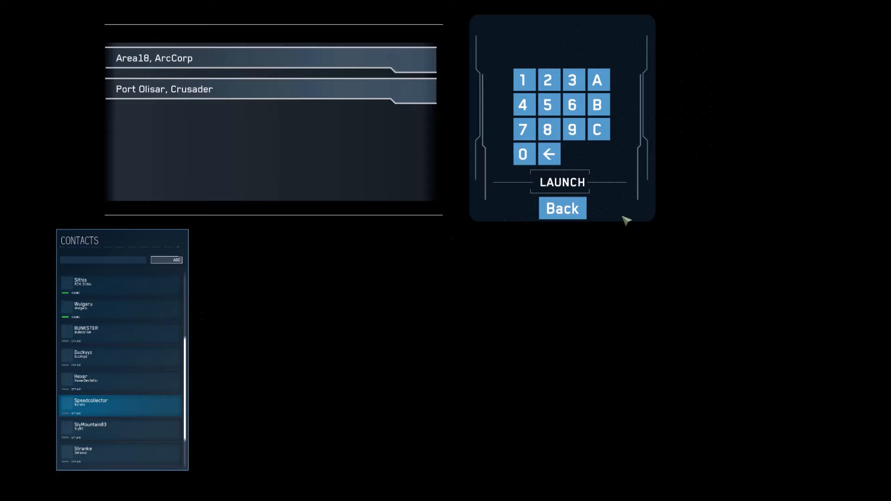
pyautogui.click(561, 208)
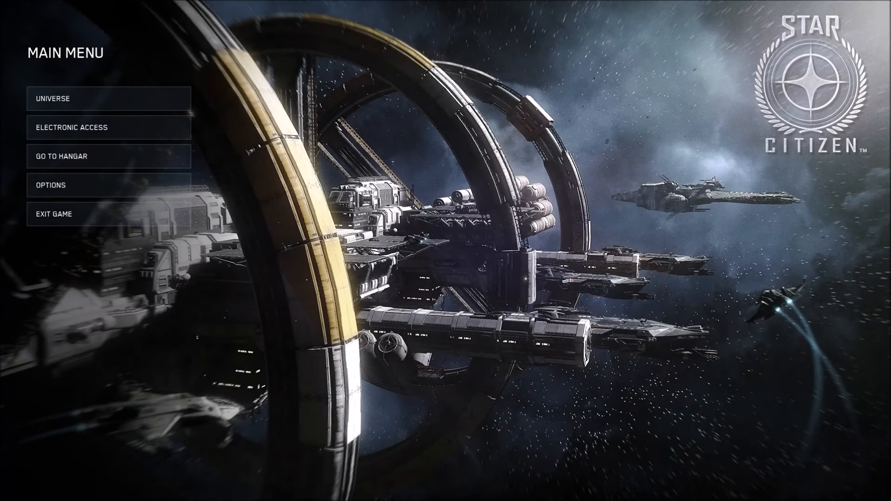
pyautogui.moveTo(109, 99)
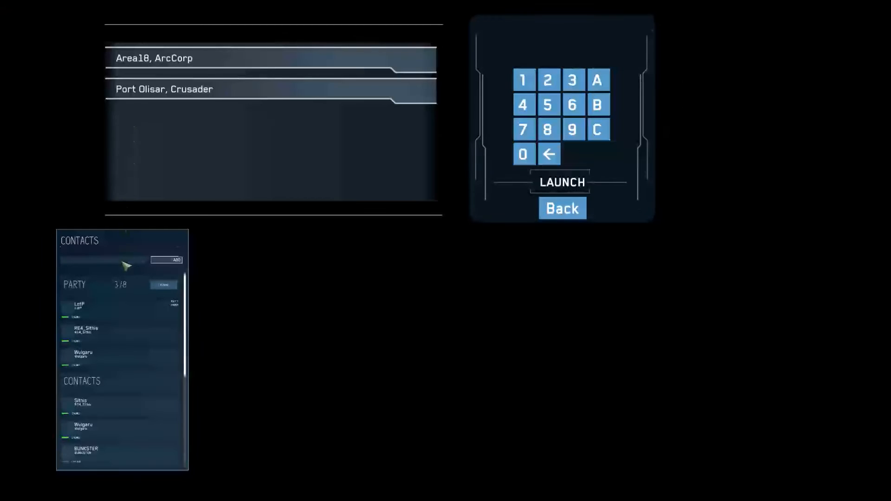
pyautogui.moveTo(367, 338)
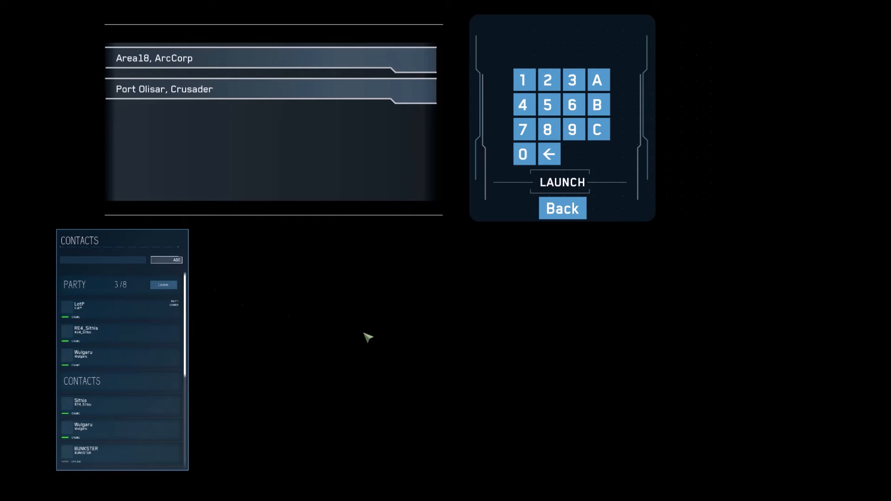
pyautogui.moveTo(213, 432)
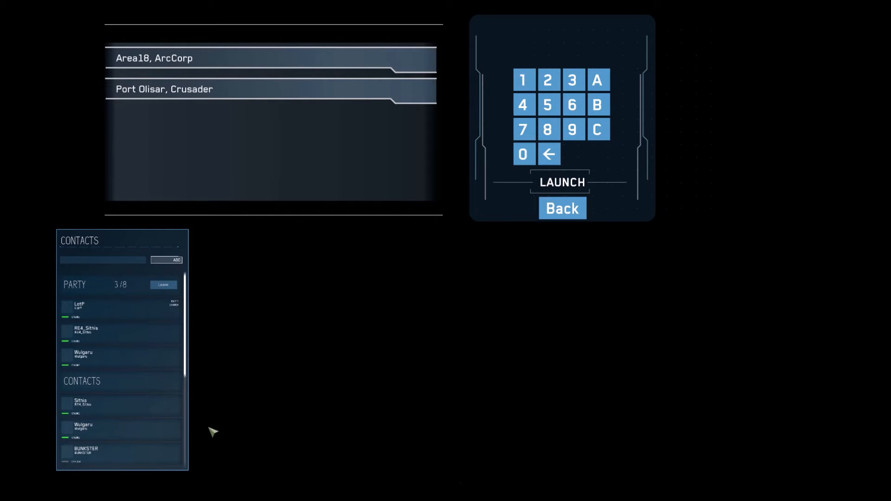
pyautogui.scroll(-3)
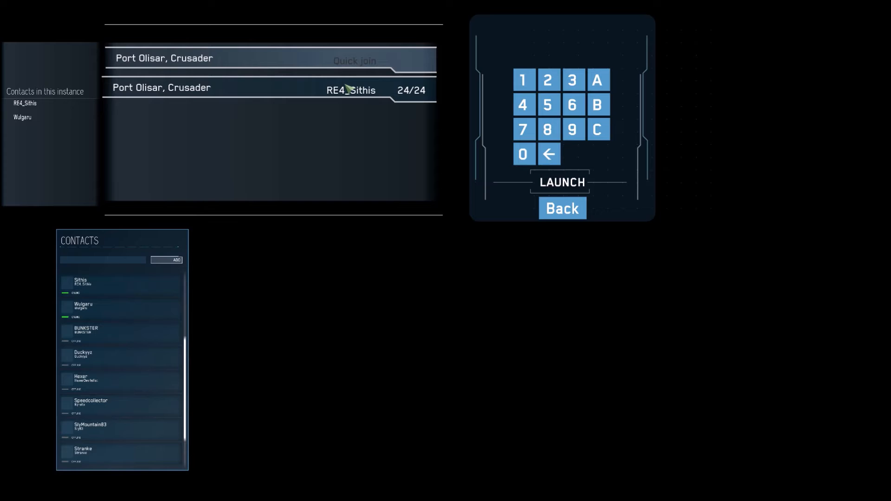
pyautogui.moveTo(177, 179)
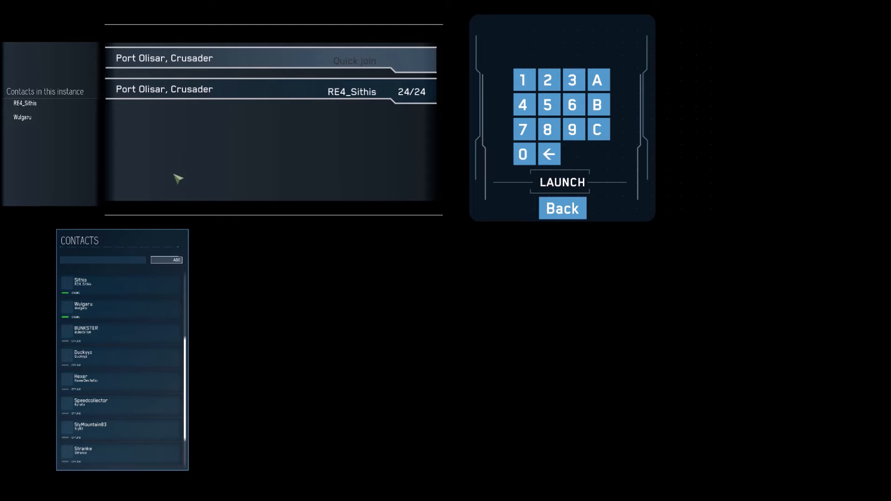
pyautogui.moveTo(571, 230)
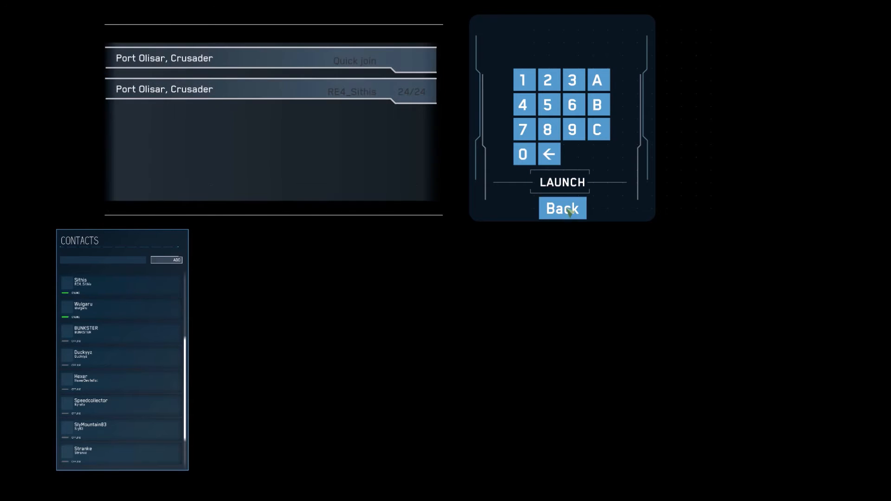
# Join the Port Olisar, Crusader server listing the party contact and load into the hab
pyautogui.click(562, 208)
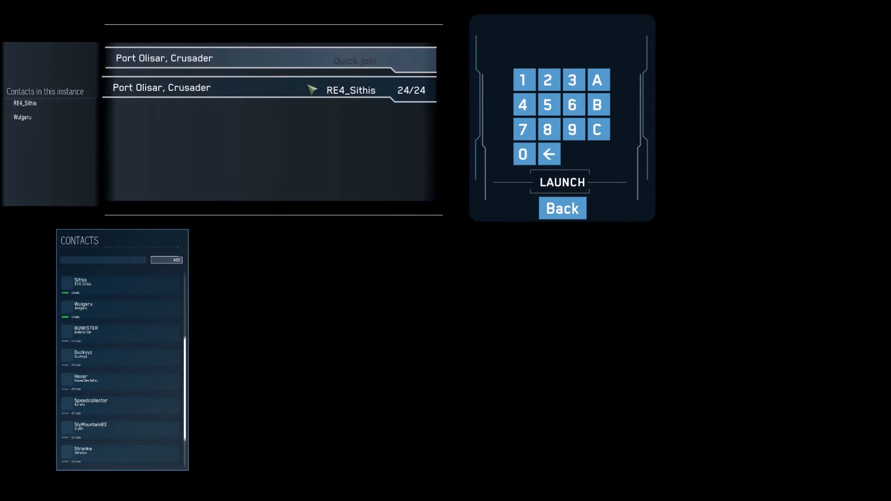
pyautogui.click(561, 182)
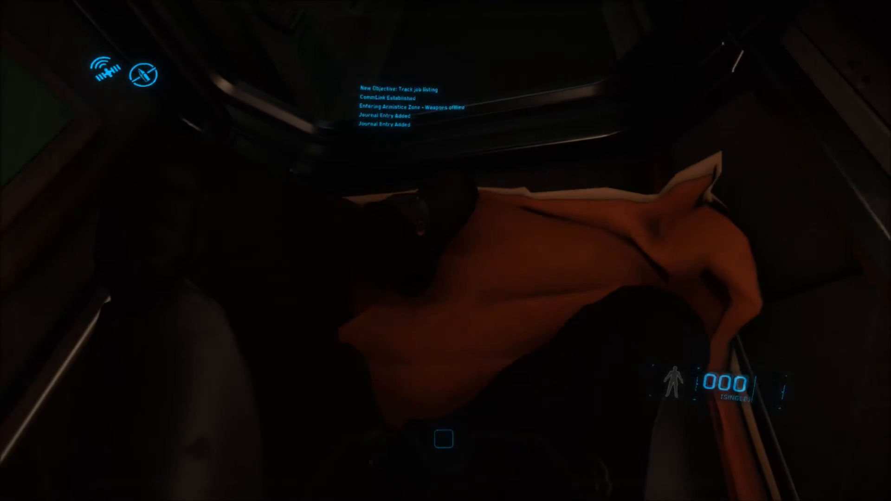
pyautogui.moveTo(446, 251)
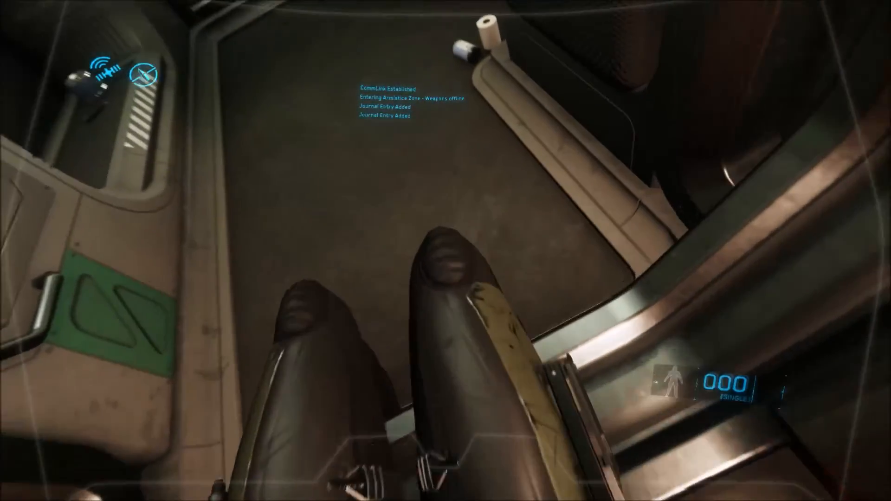
pyautogui.moveTo(446, 251)
pyautogui.write('sithis /')
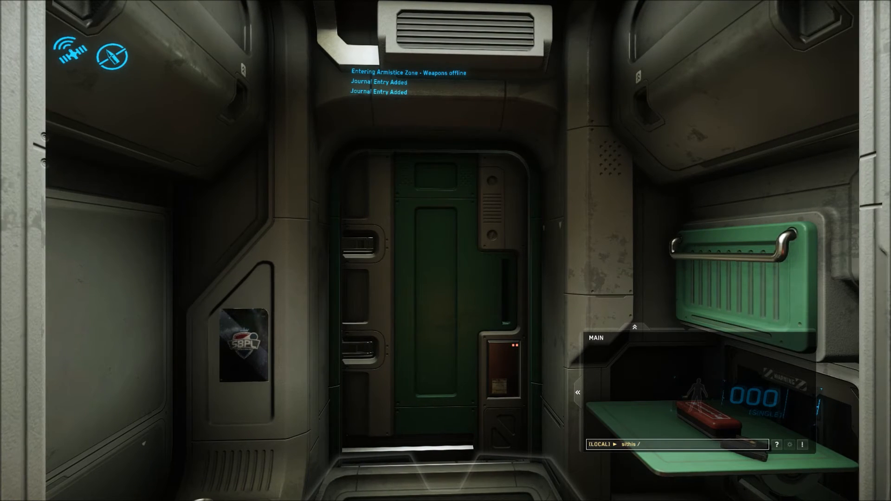
# Send 'johnny are w...' to local chat asking if everyone shares a game, then resume walking
pyautogui.write('johnny')
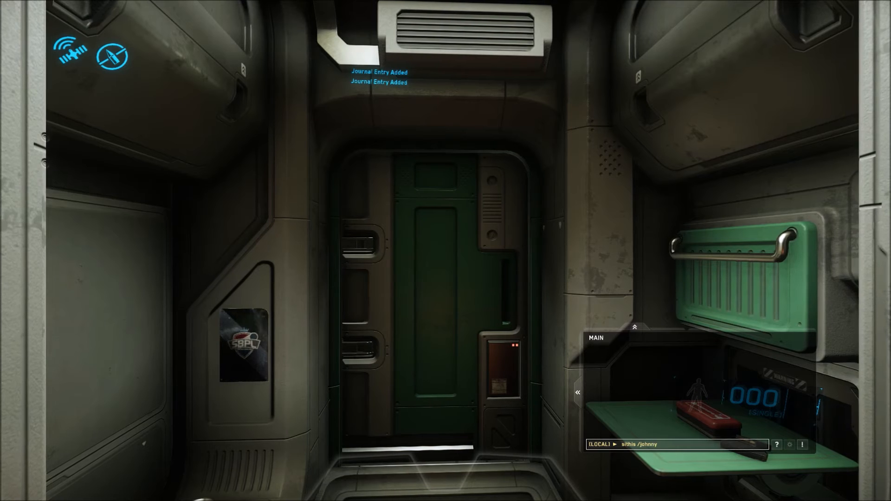
pyautogui.write('are we in the same game')
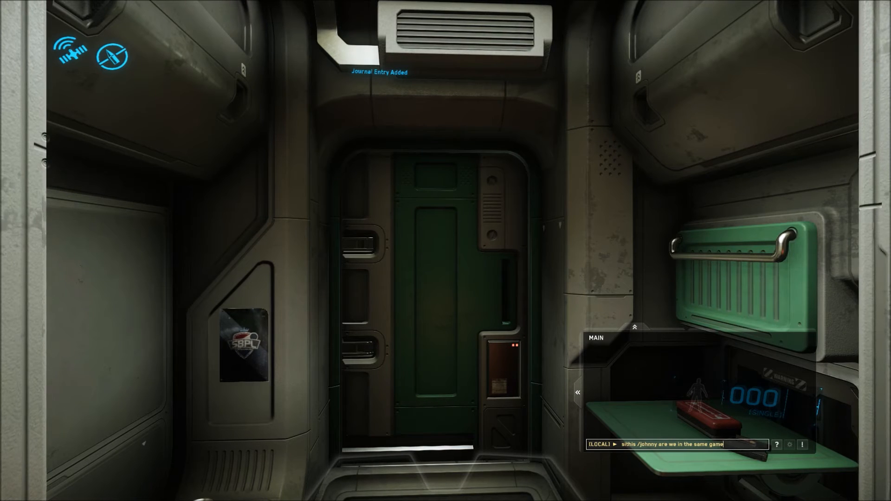
pyautogui.press('Return')
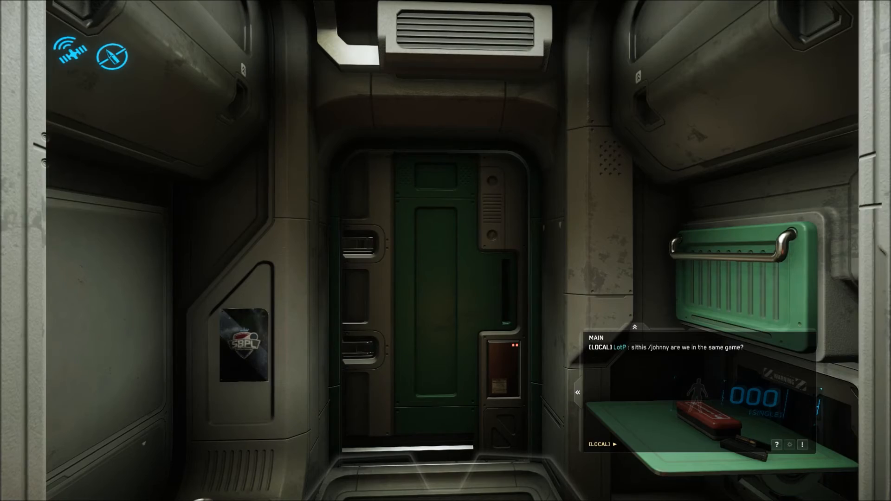
pyautogui.press('w')
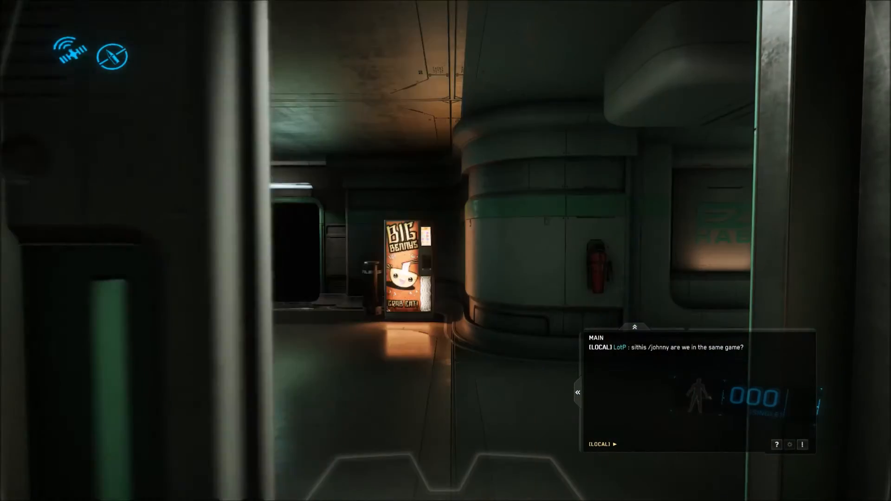
pyautogui.moveTo(446, 251)
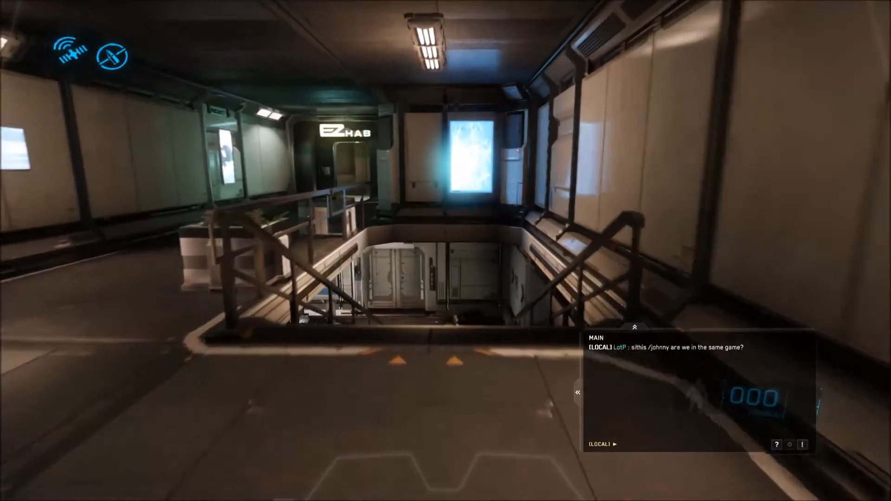
pyautogui.moveTo(445, 250)
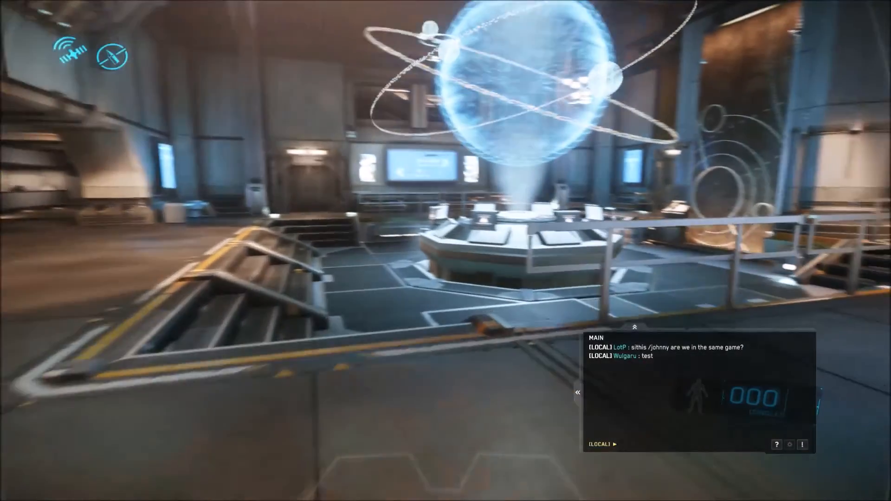
pyautogui.moveTo(446, 251)
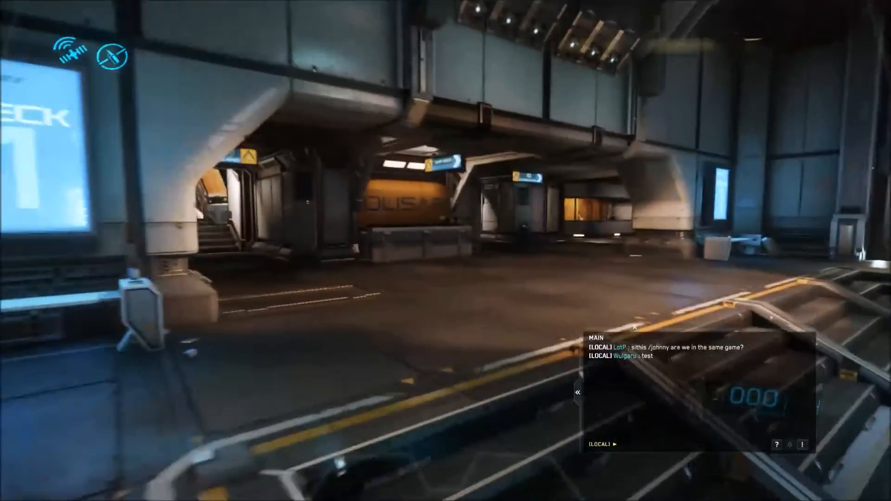
pyautogui.moveTo(446, 250)
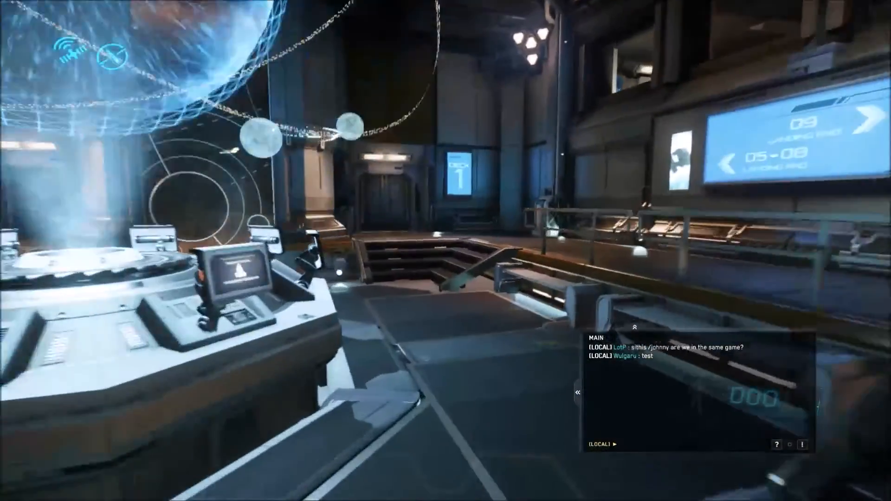
pyautogui.moveTo(446, 251)
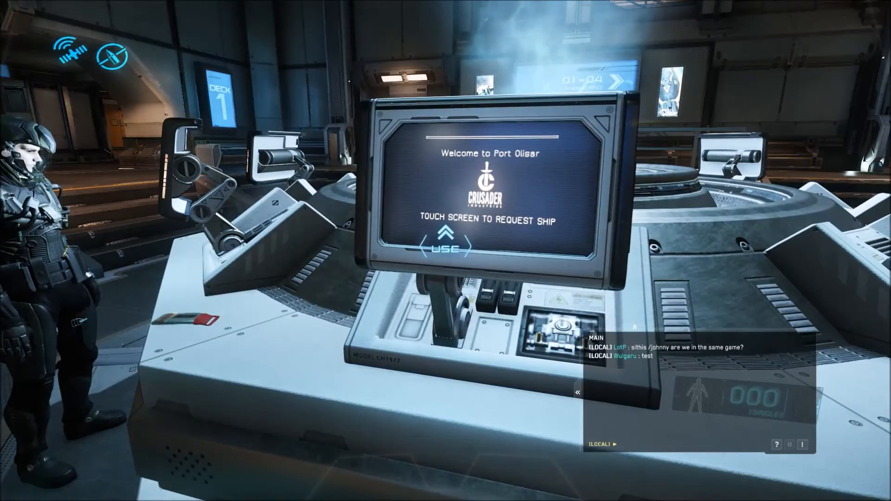
# Request the RSI Constellation Andromeda at the ASOP terminal and step away
pyautogui.click(445, 246)
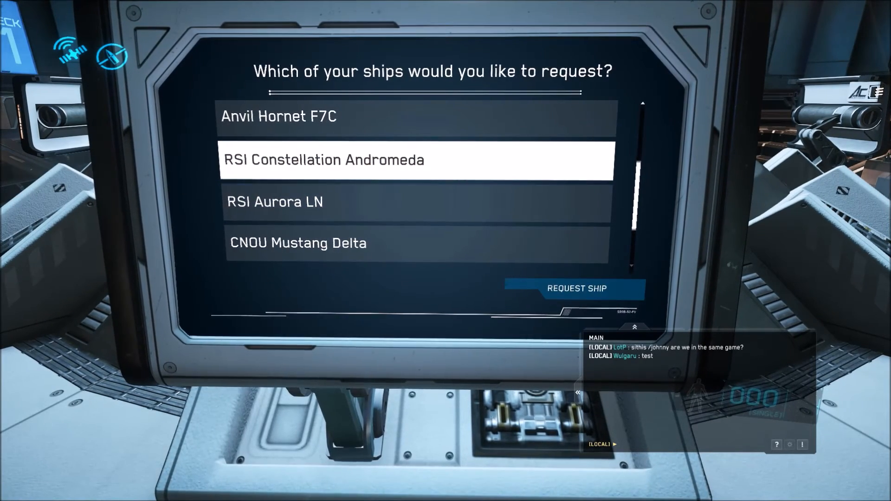
pyautogui.click(575, 289)
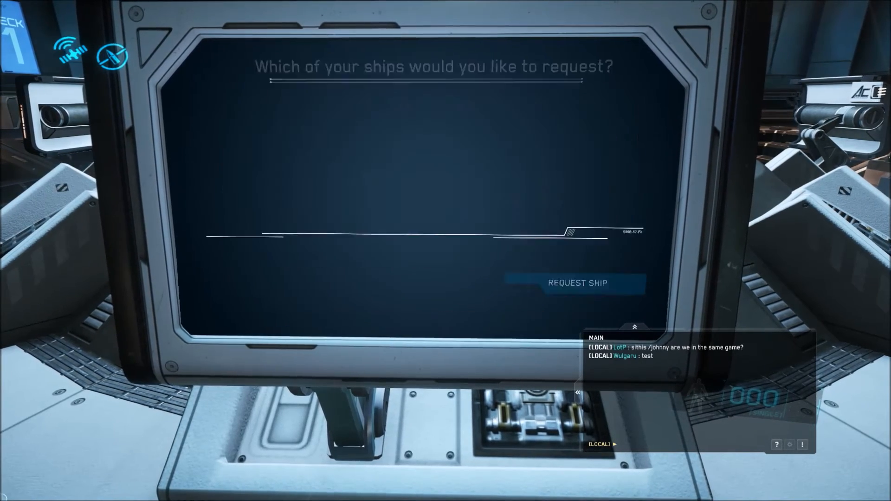
pyautogui.click(576, 283)
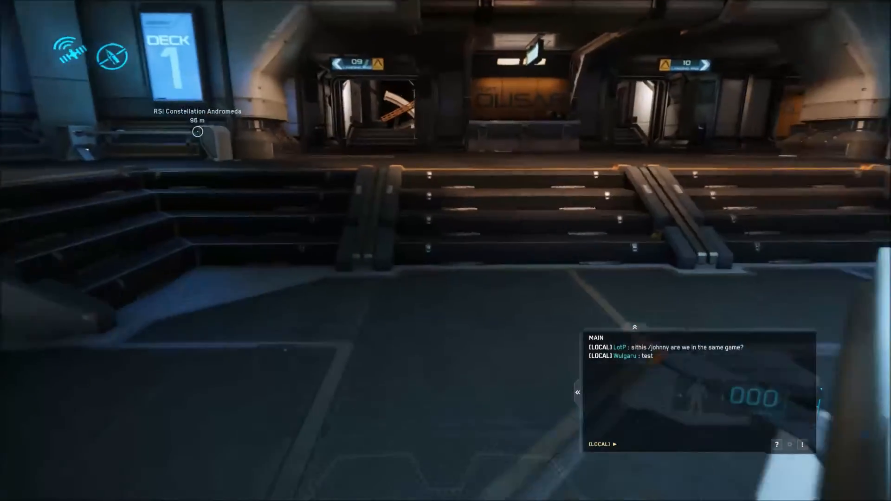
pyautogui.moveTo(446, 251)
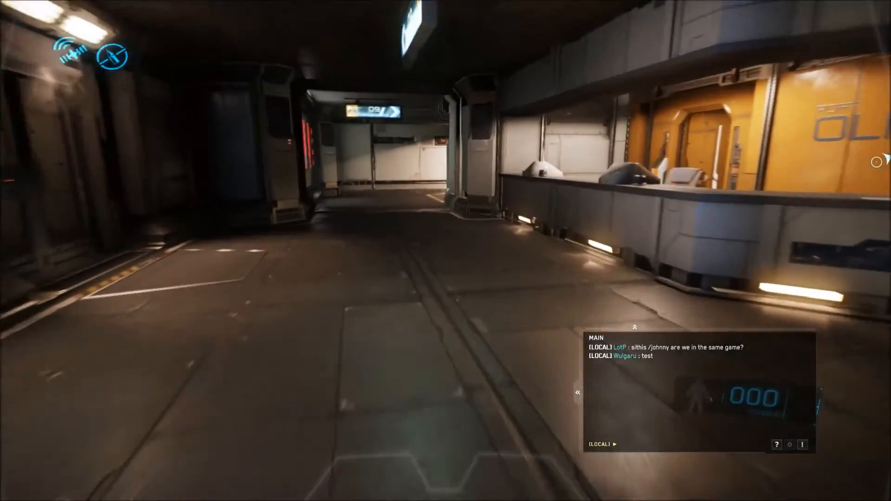
pyautogui.moveTo(446, 250)
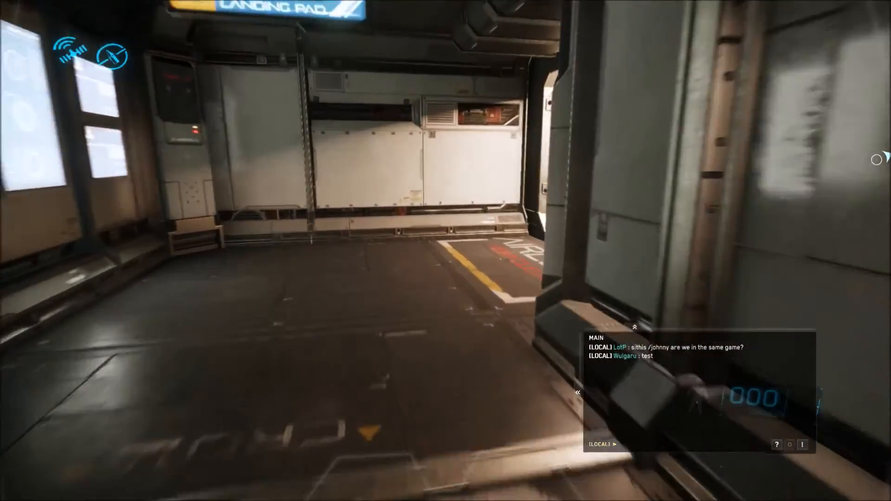
pyautogui.moveTo(446, 251)
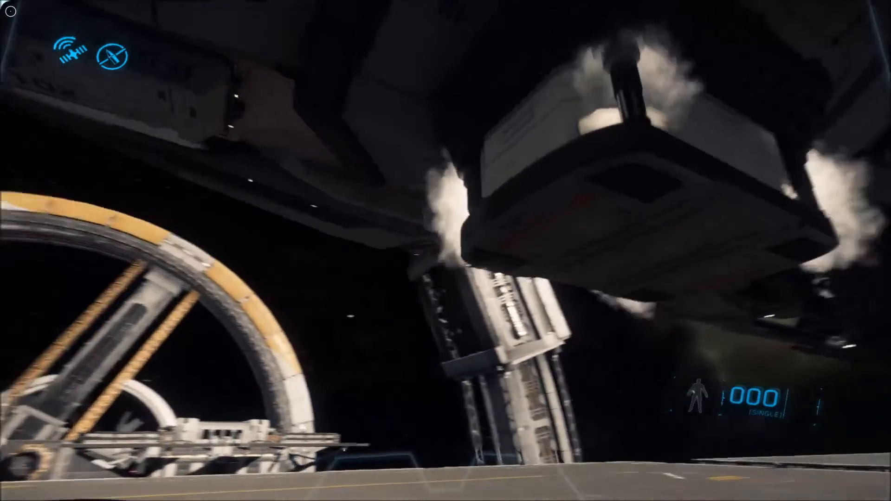
pyautogui.moveTo(446, 251)
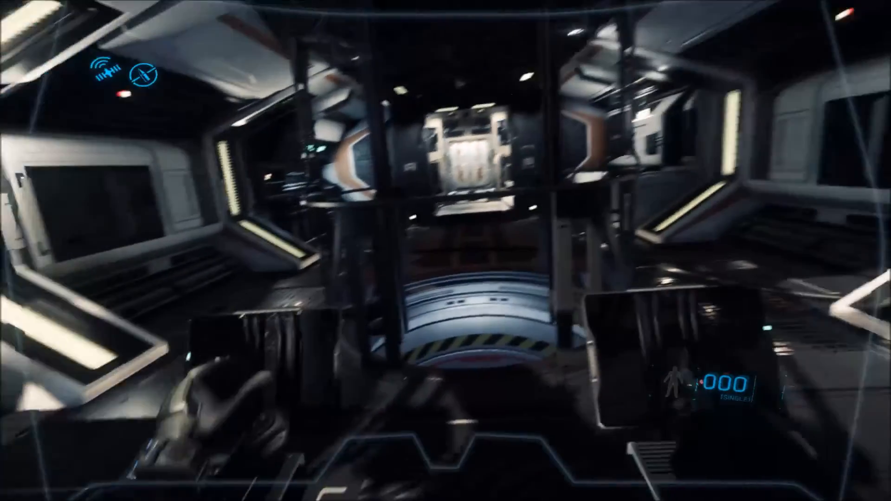
pyautogui.moveTo(445, 251)
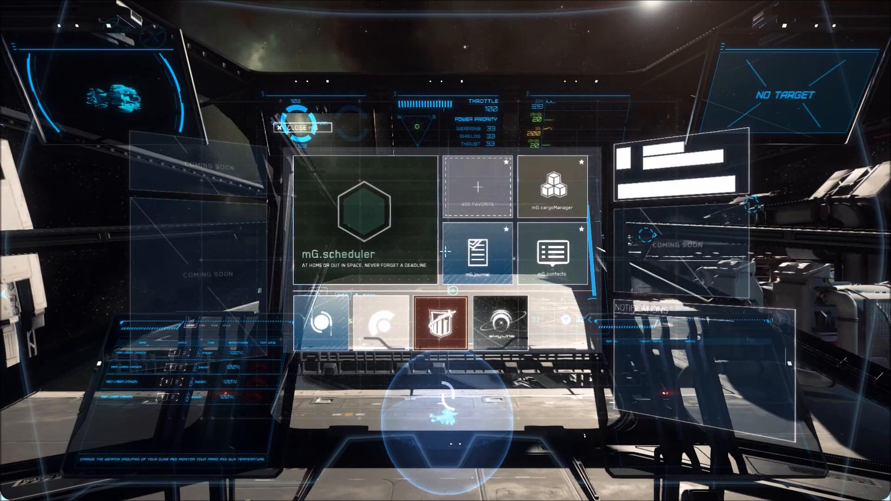
# Invite Duckyyz from mobiGlas contacts and review the party list with LotP, RE4_Sithis, Wulgaru
pyautogui.click(303, 128)
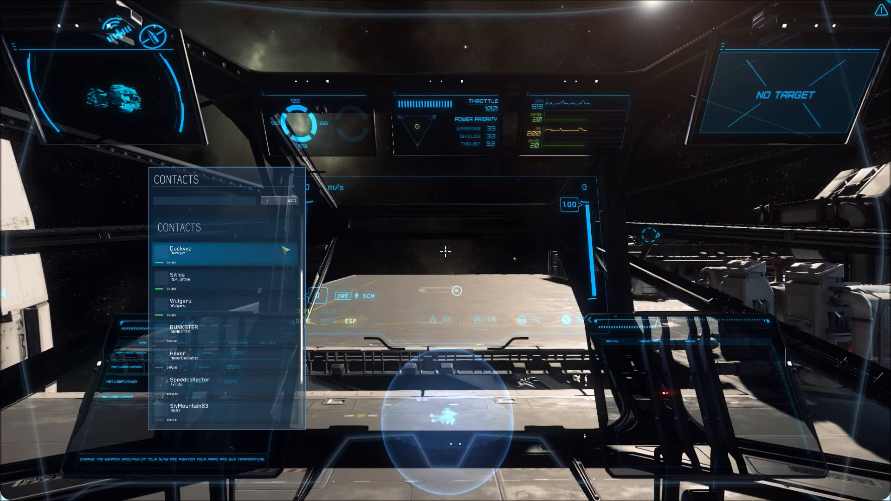
pyautogui.click(285, 251)
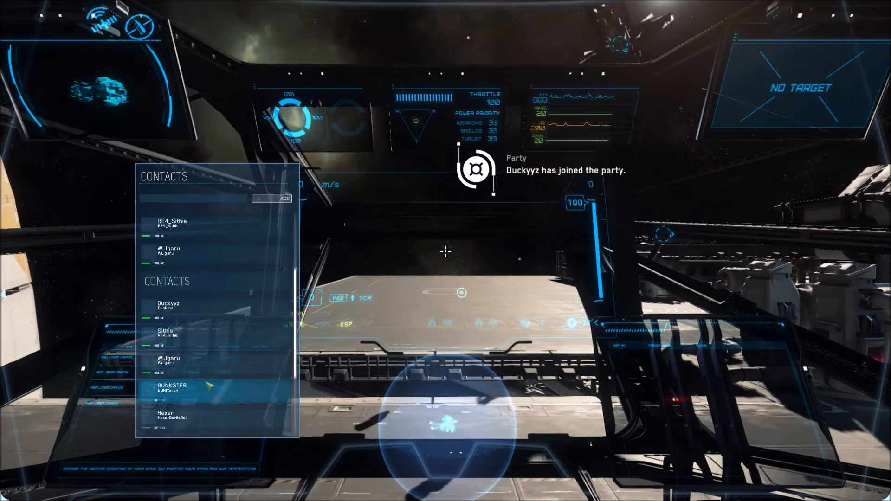
pyautogui.scroll(-3)
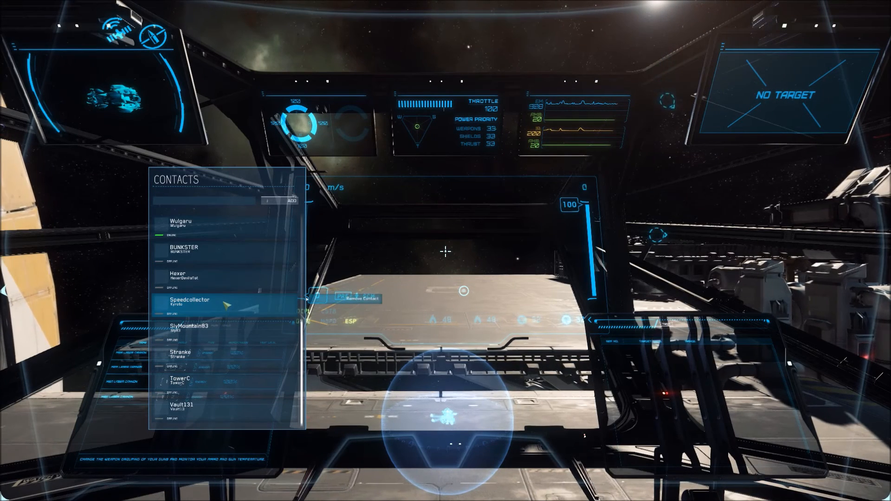
pyautogui.click(199, 276)
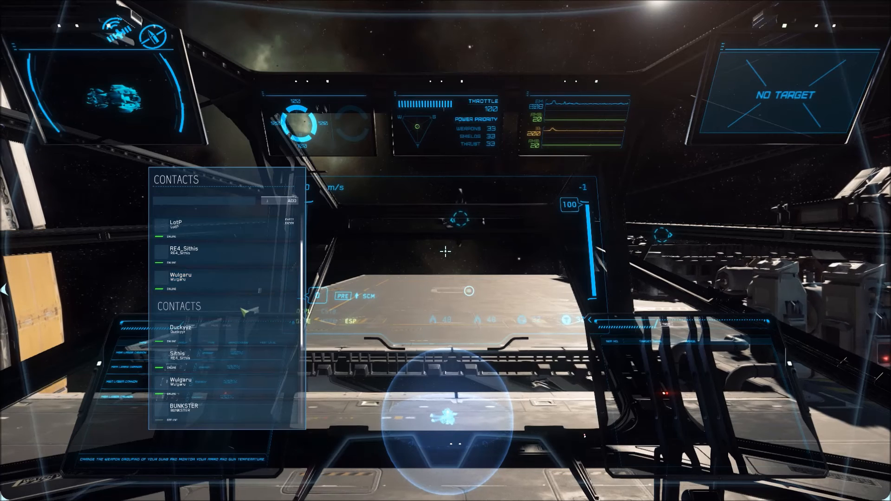
pyautogui.scroll(-3)
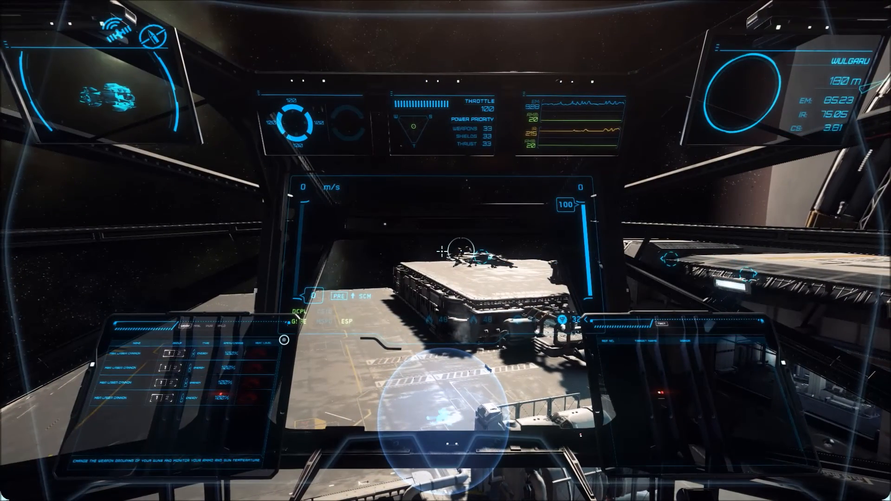
pyautogui.moveTo(446, 251)
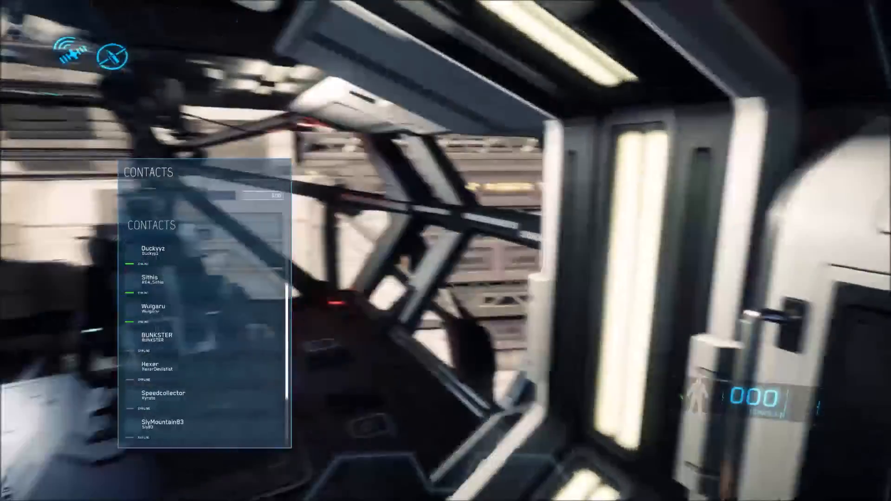
pyautogui.moveTo(445, 251)
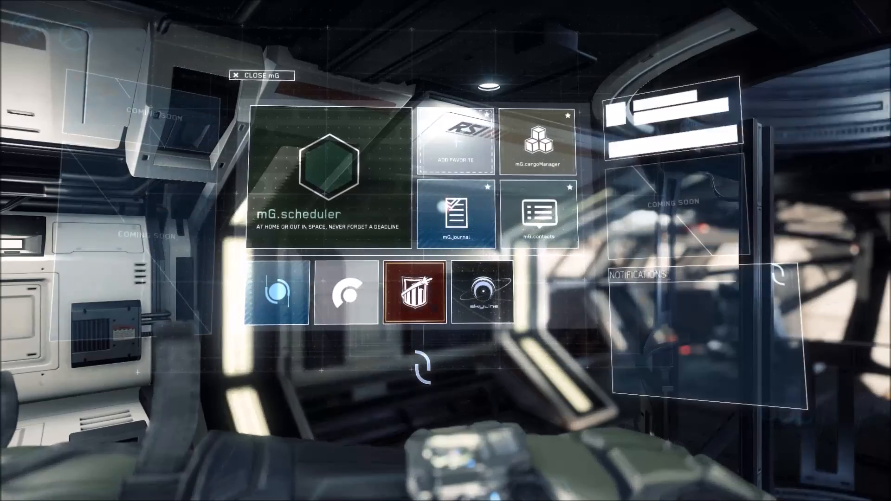
# Close the mobiGlas after walking aft from the cockpit
pyautogui.click(261, 75)
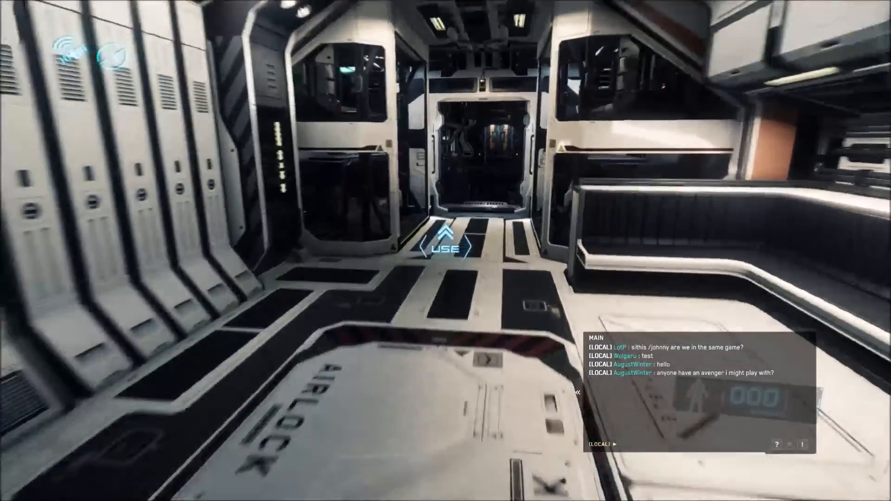
# Pass through the airlock and walk down the engineering corridor toward the rear
pyautogui.press('w')
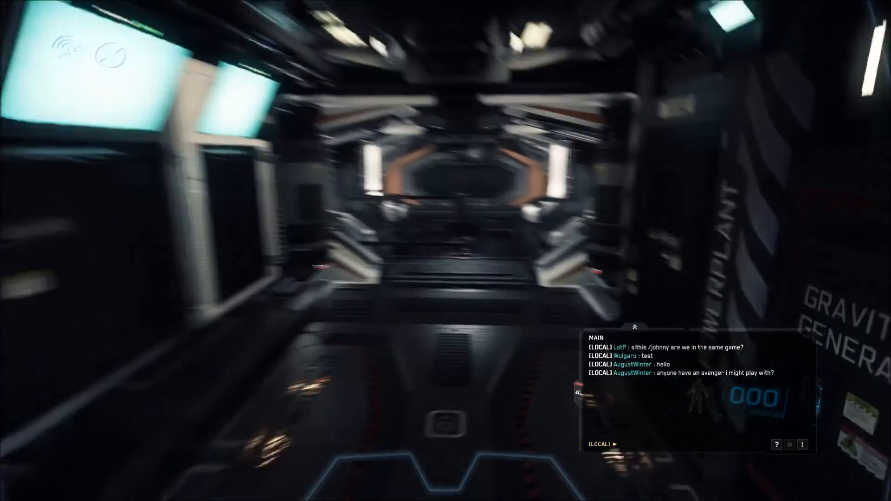
pyautogui.moveTo(446, 251)
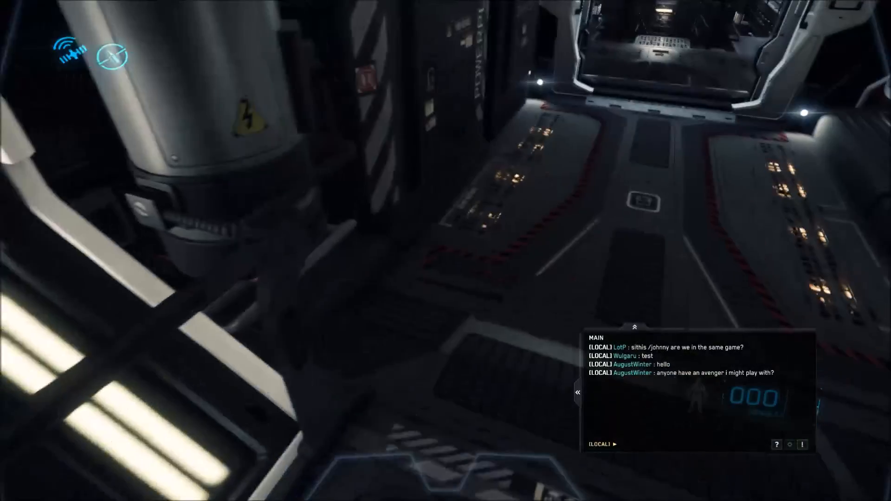
pyautogui.moveTo(445, 251)
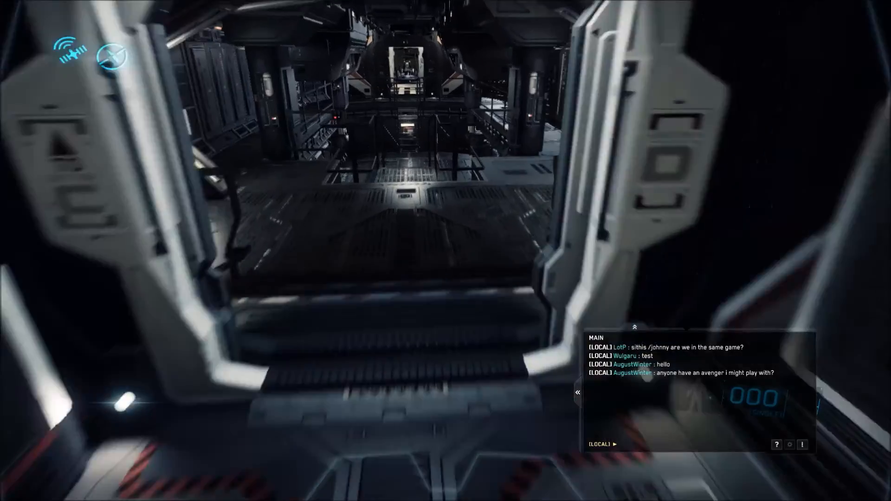